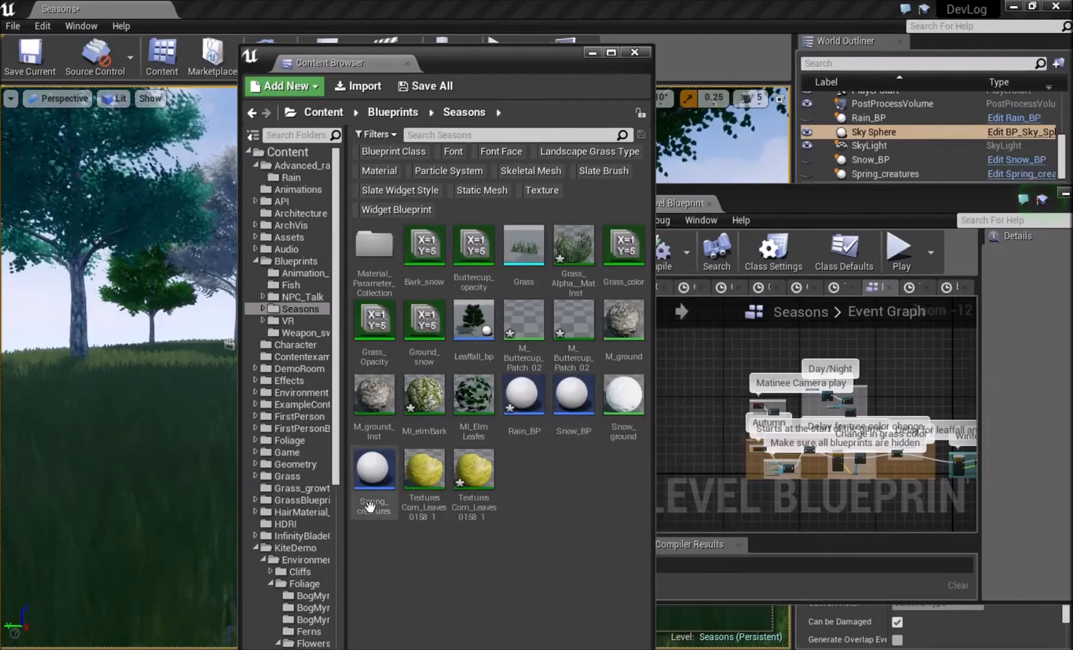
{"action": "mouse_move", "coordinate": [373, 472]}
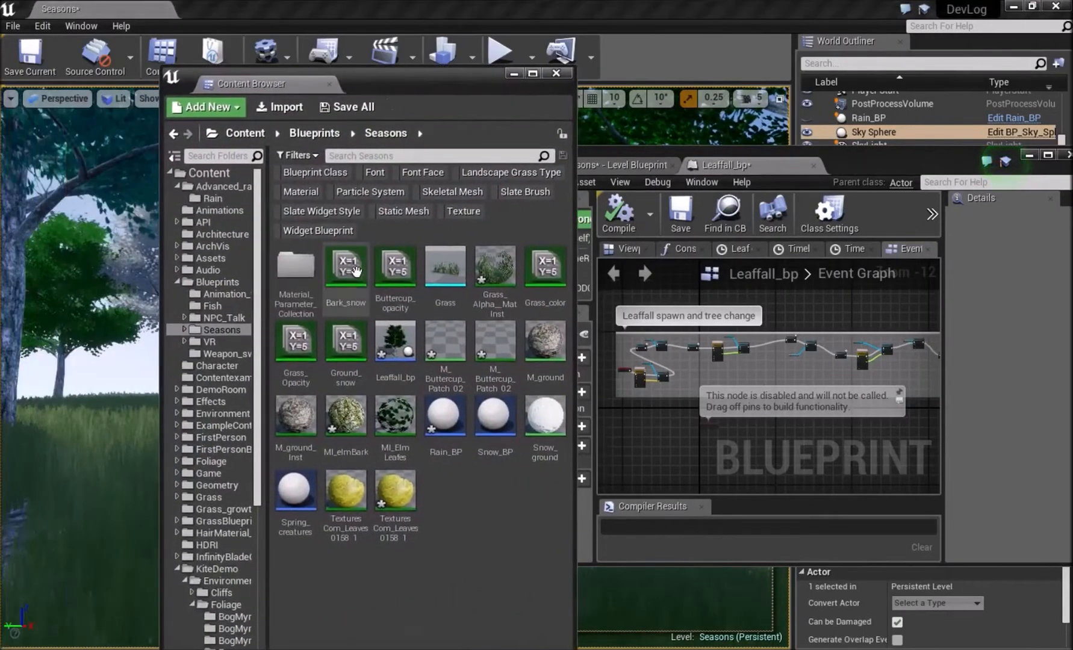
{"action": "mouse_move", "coordinate": [346, 301]}
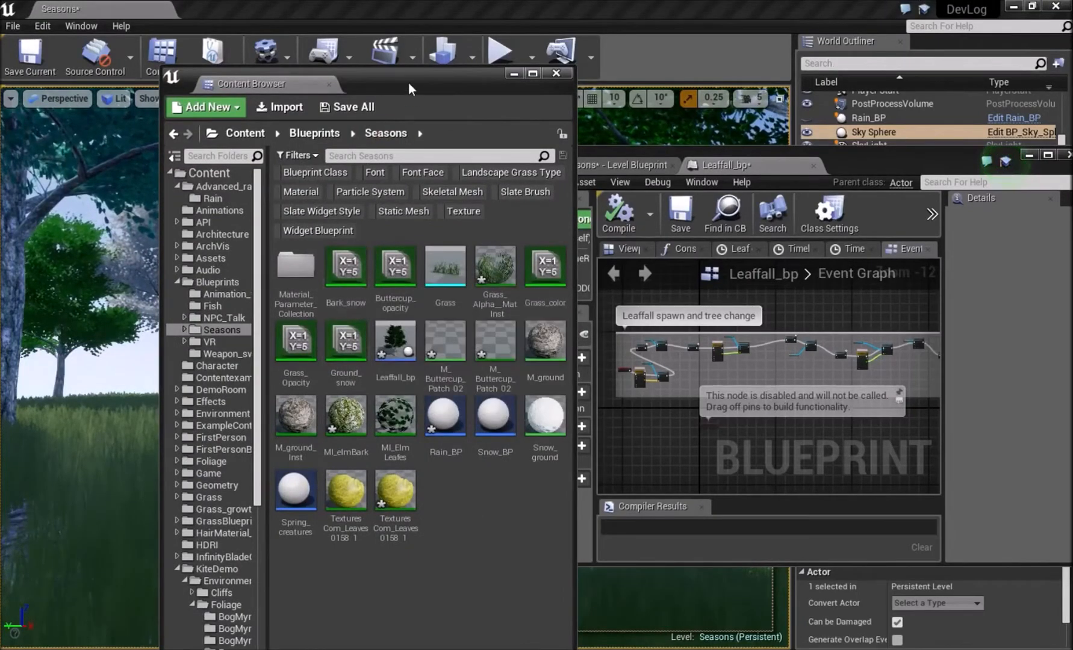
Close the Content Browser and bring the Seasons Level Blueprint's event graph to the front
{"action": "left_click", "coordinate": [557, 74]}
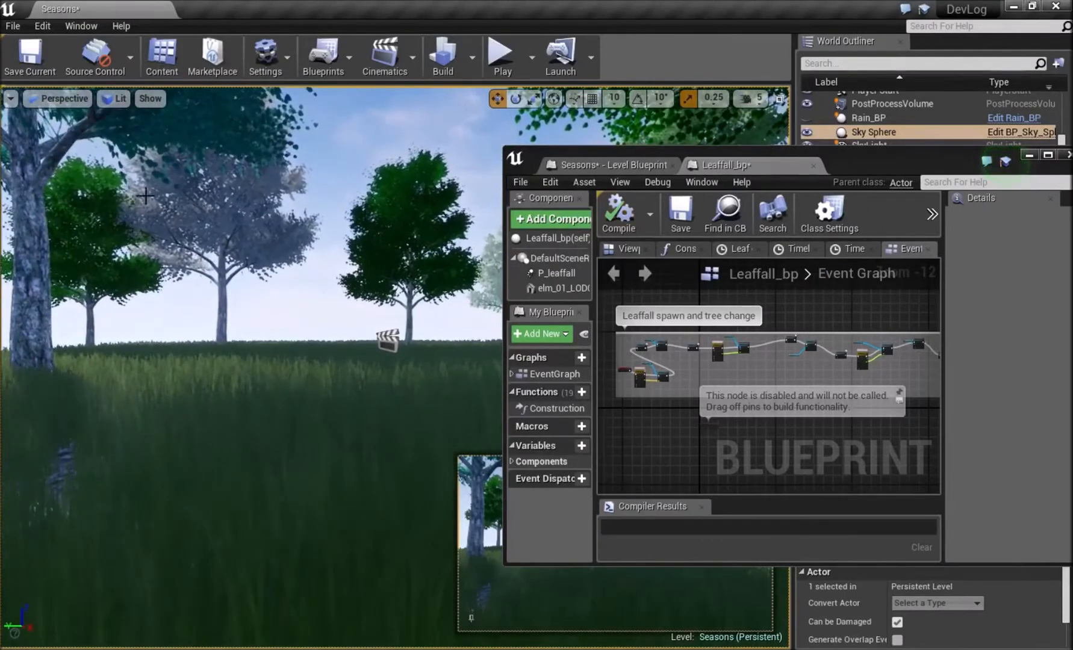
{"action": "left_click", "coordinate": [608, 163]}
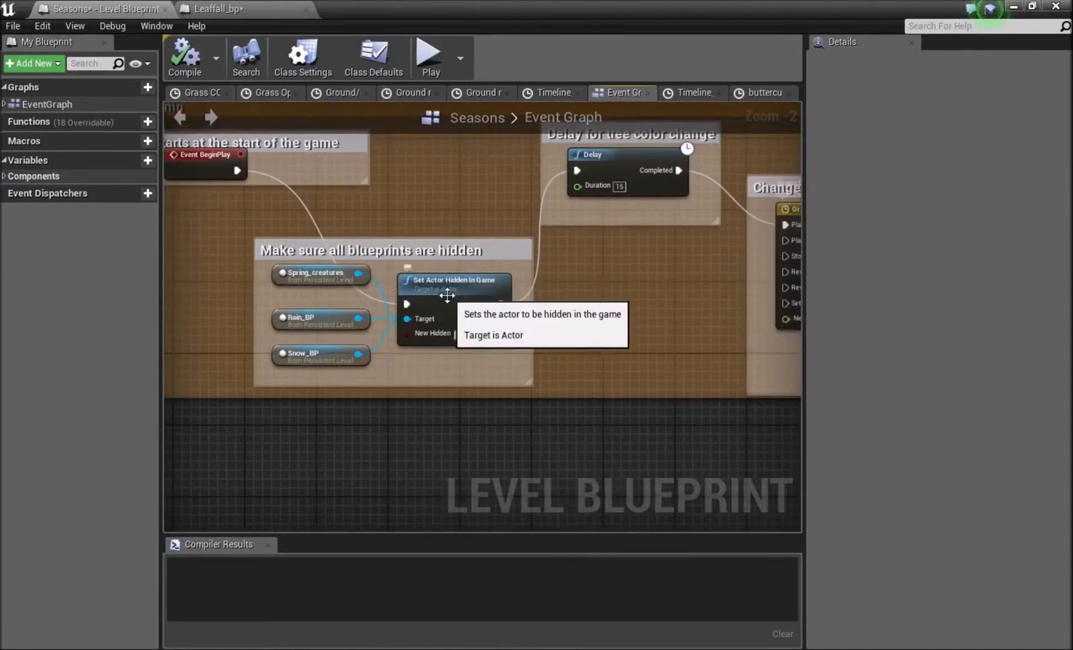
Restore and re-show the blueprint window, then bring the Leaffall_bp event graph forward
{"action": "left_click", "coordinate": [370, 249]}
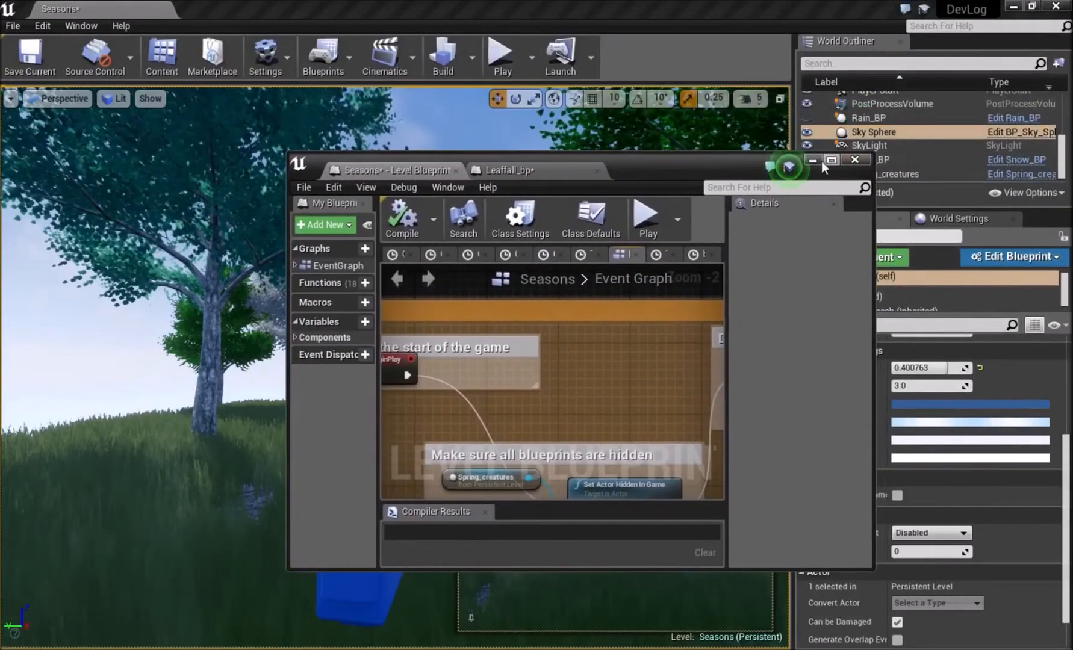
{"action": "left_click", "coordinate": [813, 160]}
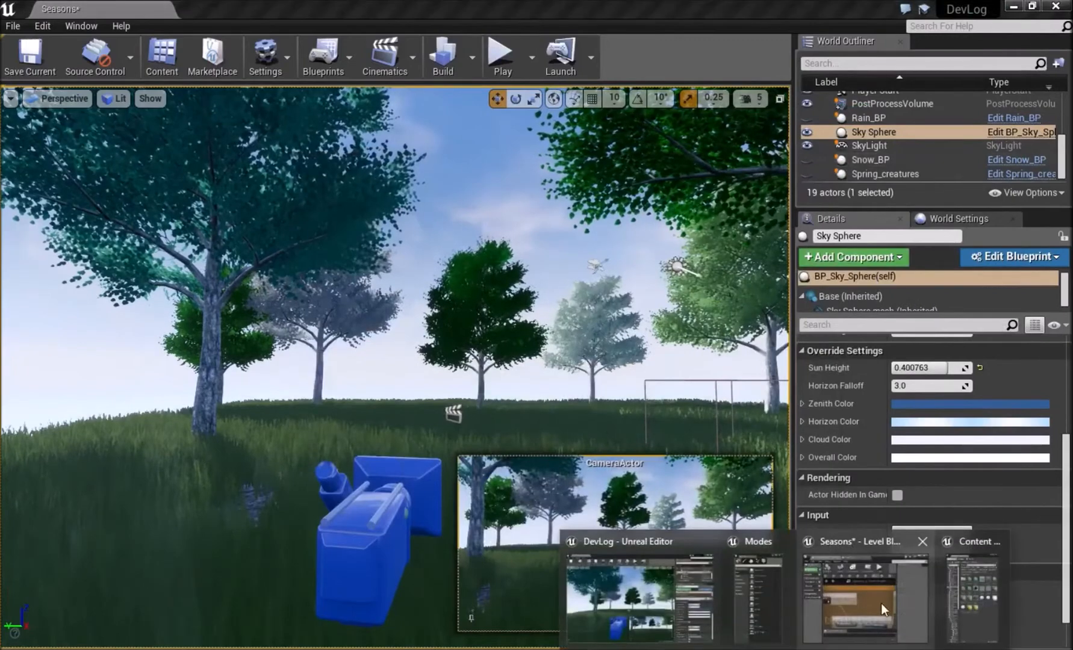
{"action": "left_click", "coordinate": [858, 597]}
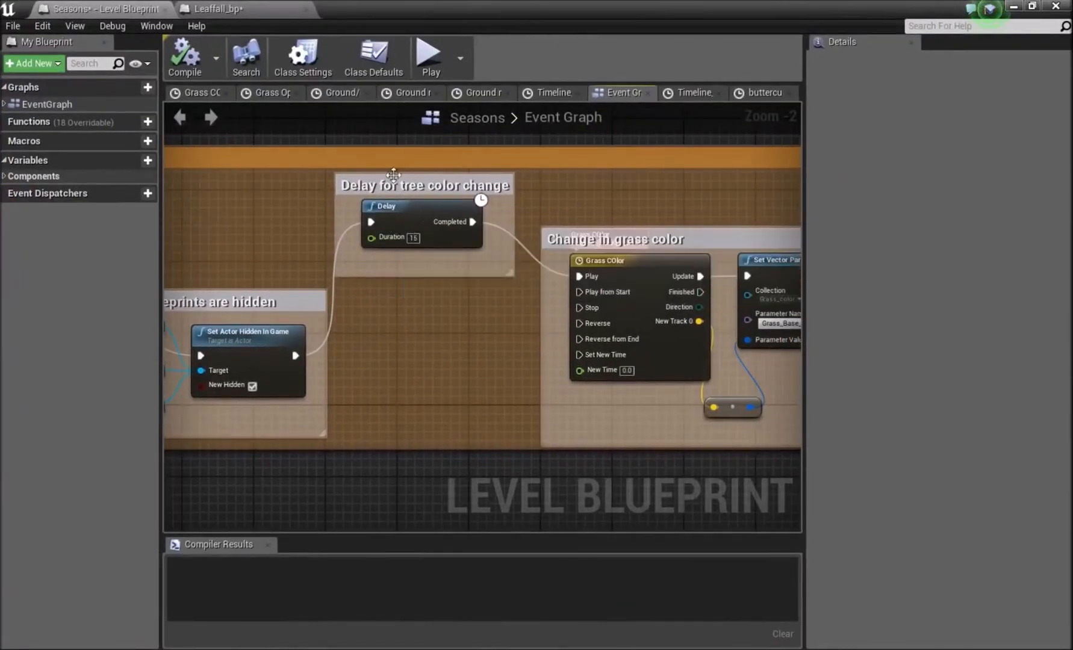
{"action": "left_click", "coordinate": [219, 8]}
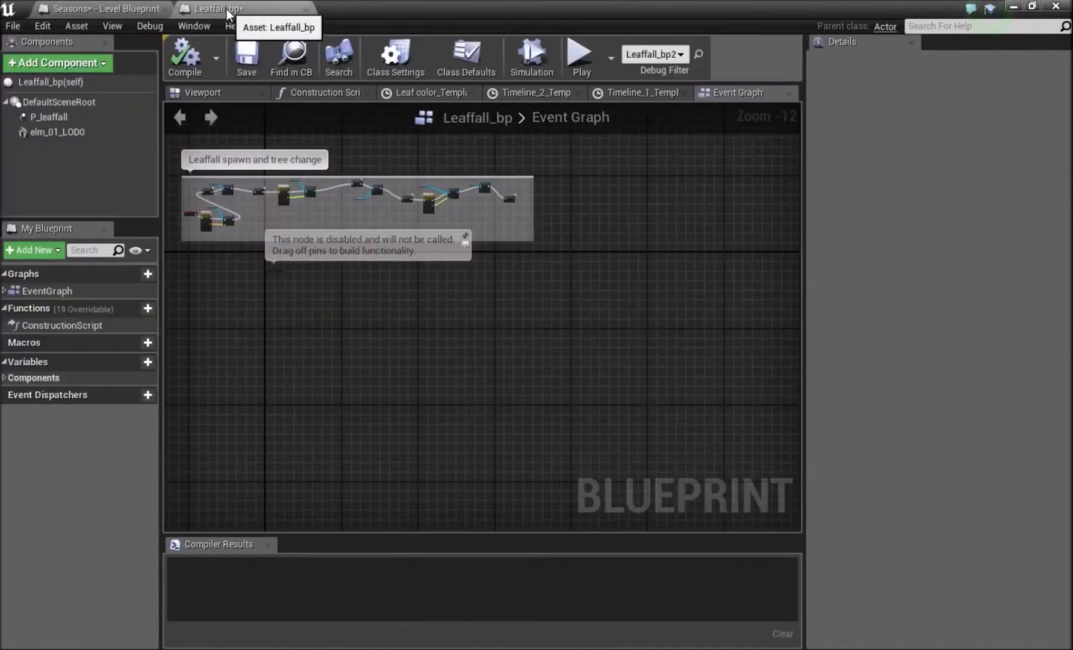
Zoom into the Leaffall_bp graph and open the Leaf color timeline's 21-second curves
{"action": "scroll", "scroll_direction": "up", "scroll_amount": 3}
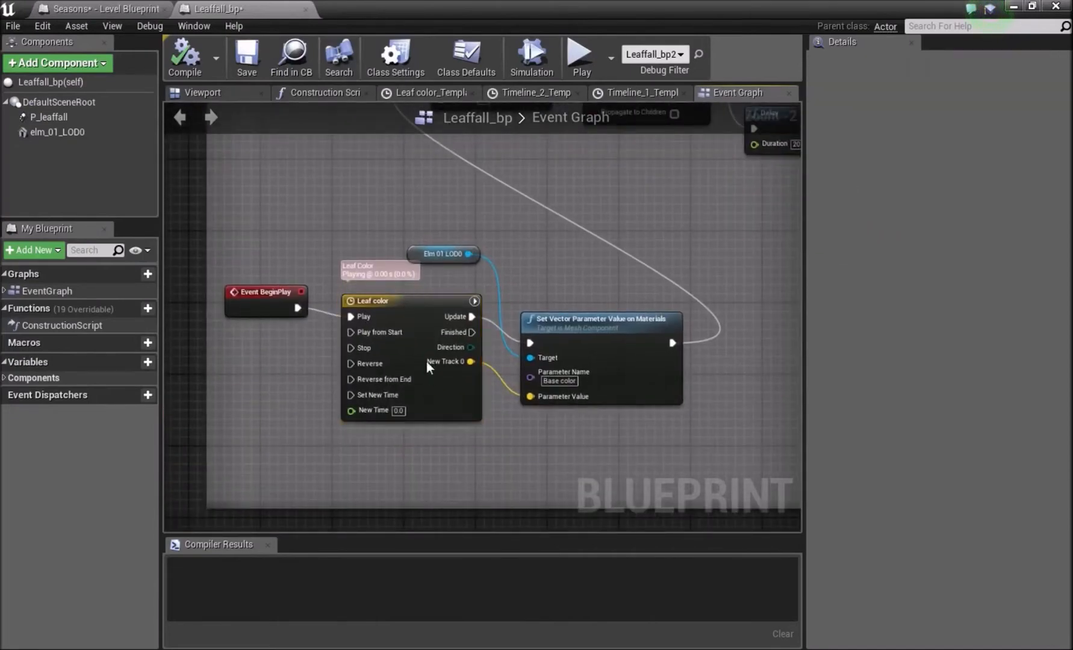
{"action": "left_click", "coordinate": [423, 93]}
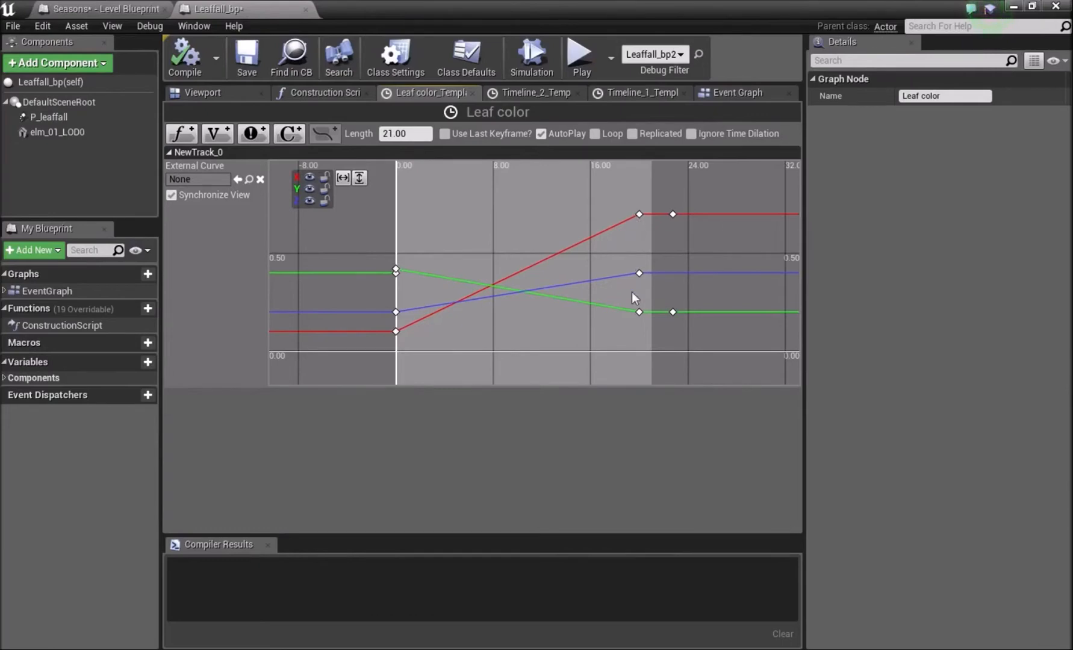
{"action": "mouse_move", "coordinate": [638, 214]}
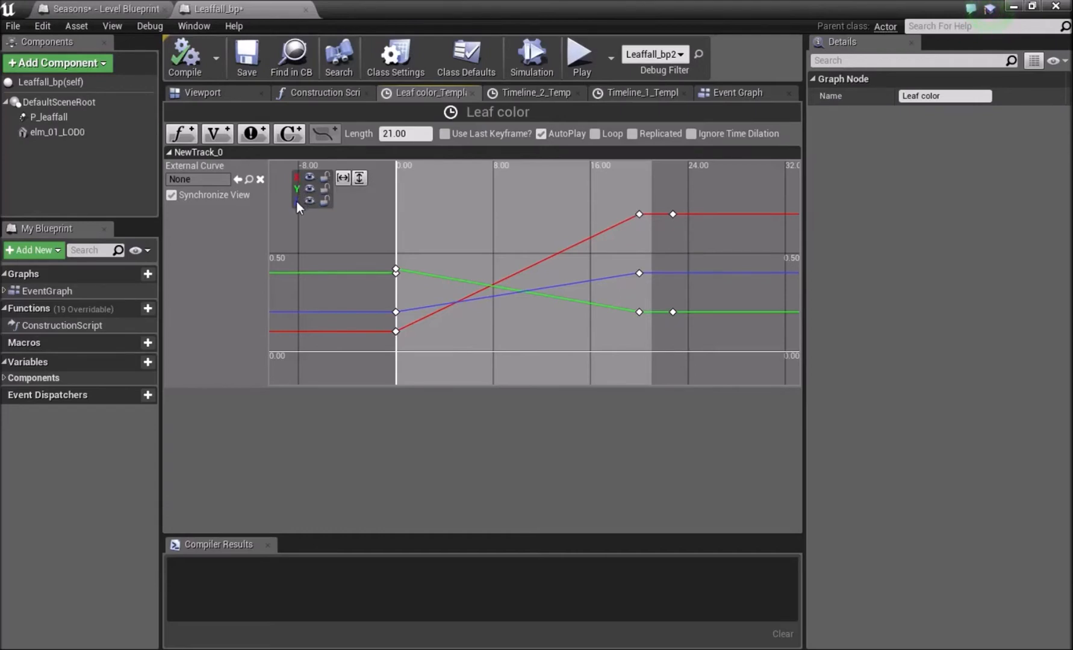
{"action": "mouse_move", "coordinate": [395, 270]}
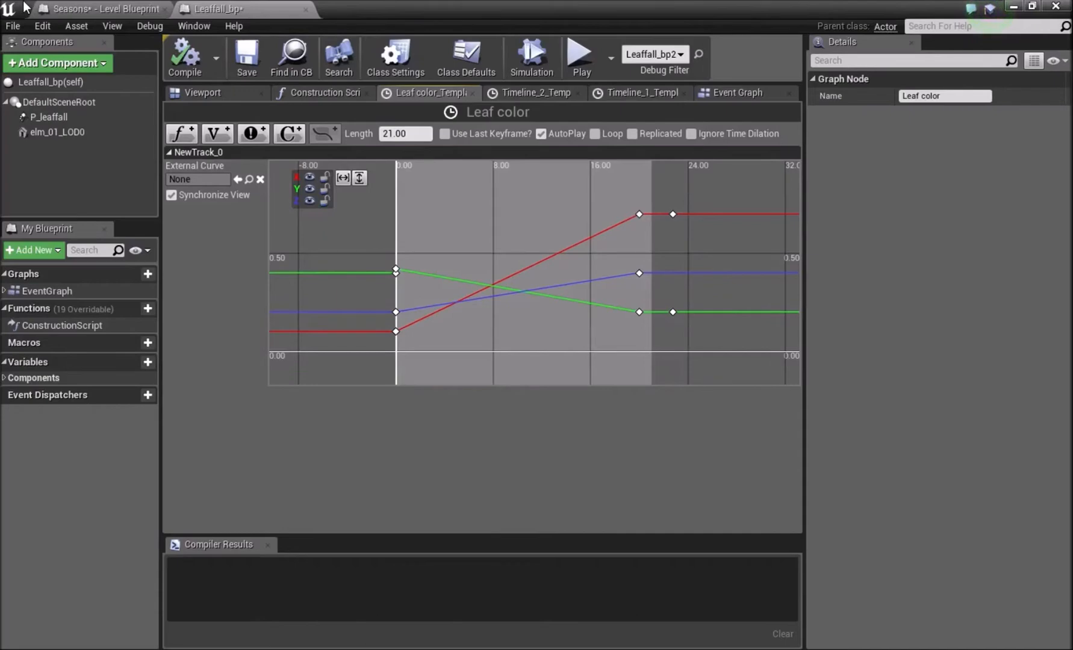
{"action": "mouse_move", "coordinate": [103, 8]}
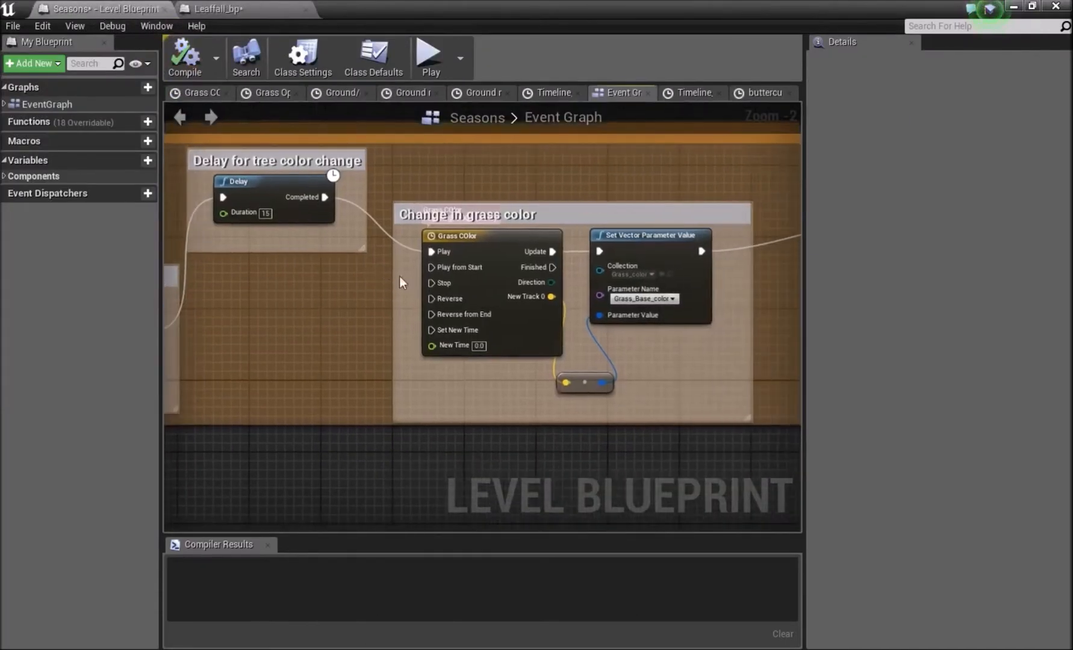
Return to Leaffall_bp's event graph showing the 20-second delay into Timeline_2
{"action": "left_click", "coordinate": [216, 8]}
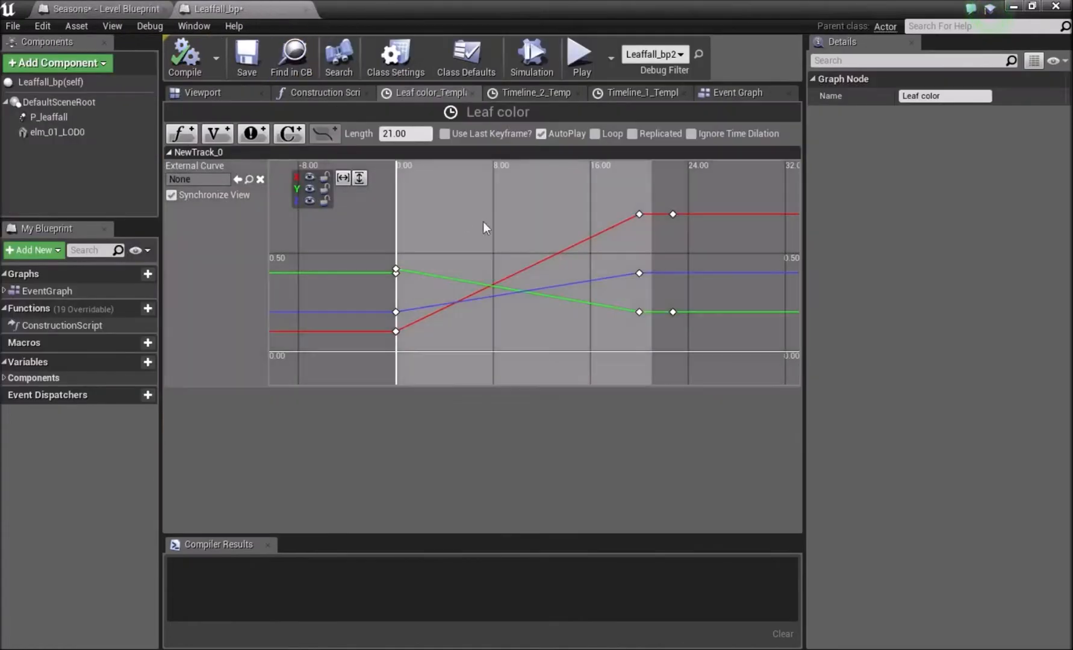
{"action": "mouse_move", "coordinate": [738, 93]}
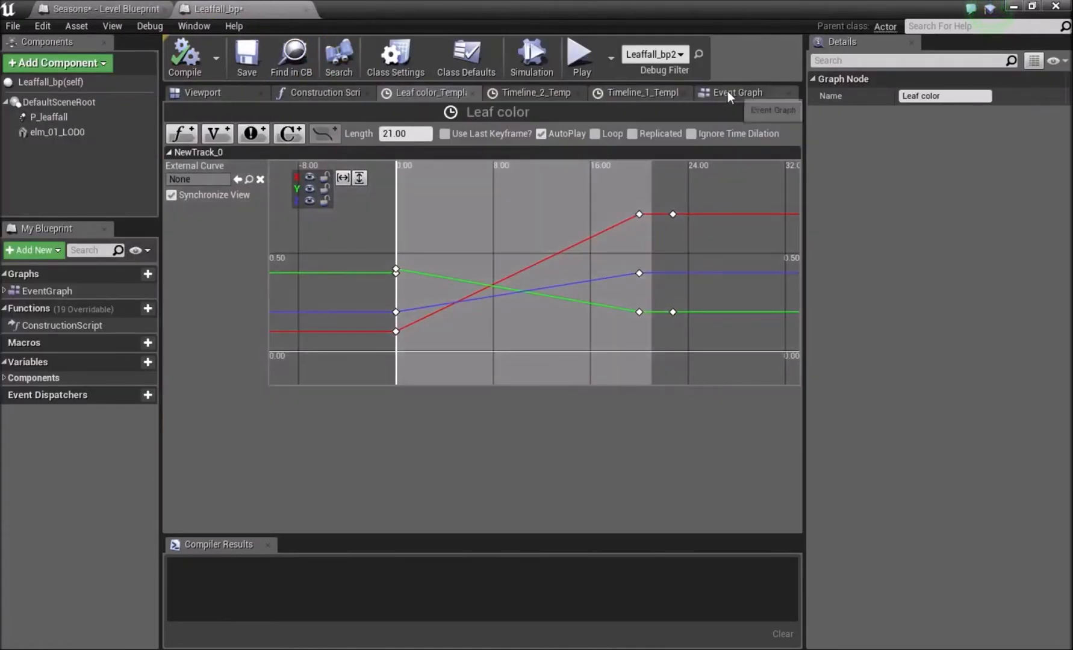
{"action": "left_click", "coordinate": [737, 92]}
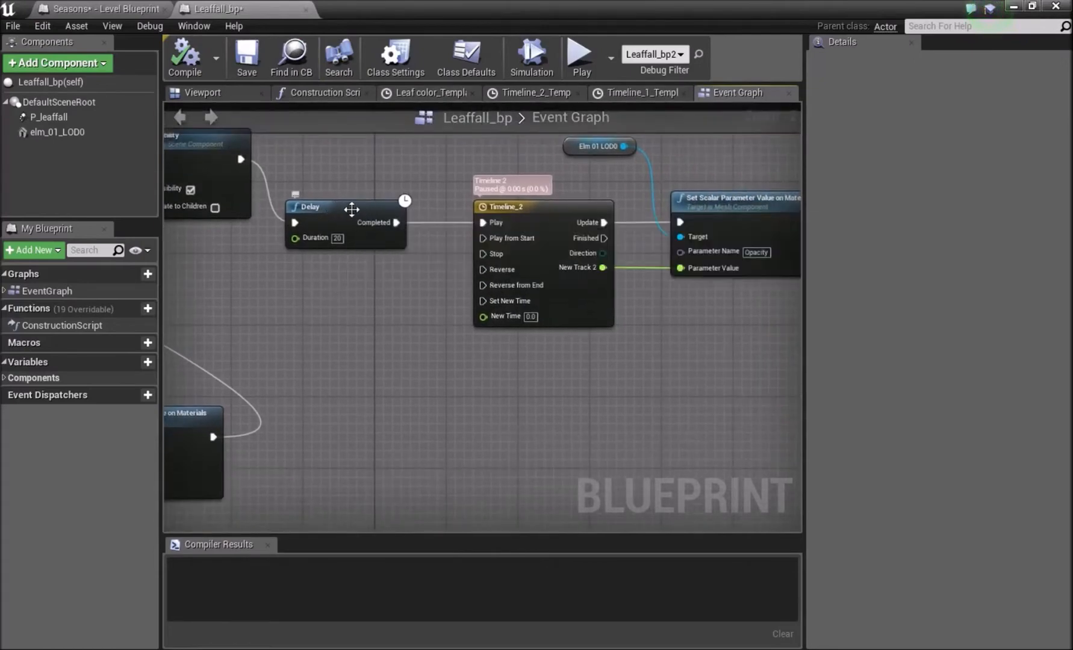
Toggle between the Level Blueprint and Leaffall_bp graphs, scrolling through each
{"action": "left_click", "coordinate": [99, 8]}
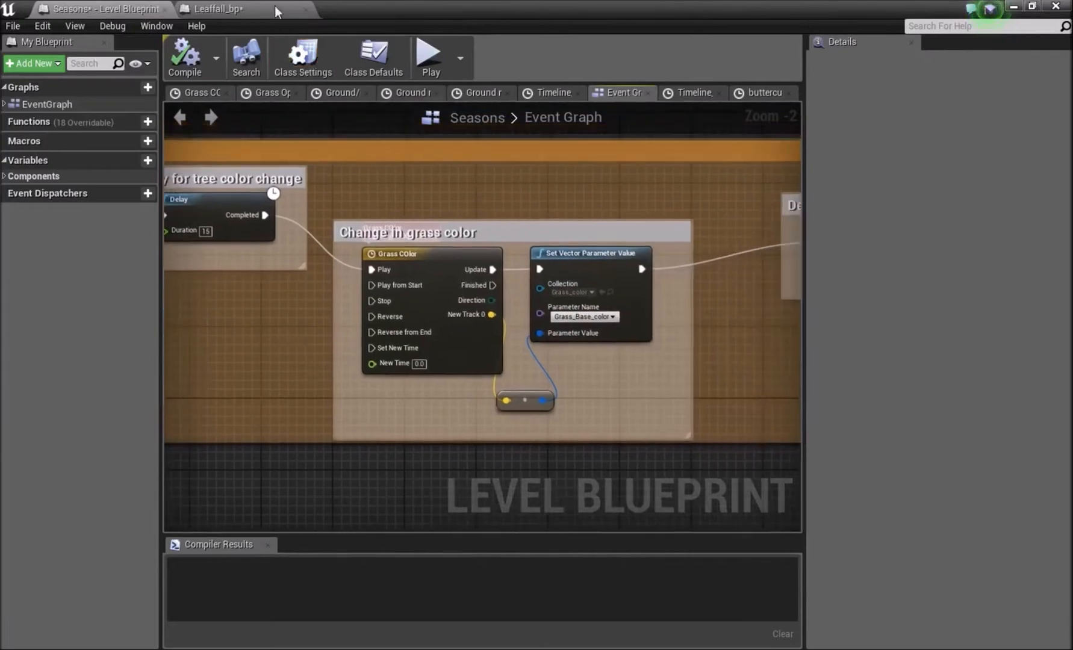
{"action": "left_click", "coordinate": [219, 9]}
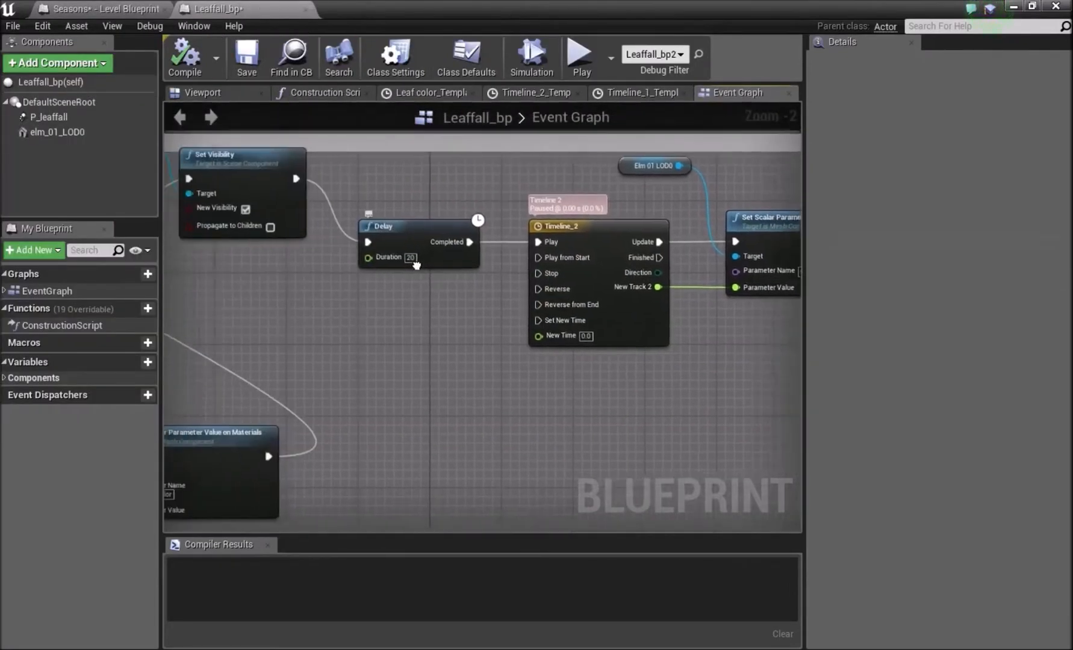
{"action": "scroll", "scroll_direction": "down", "scroll_amount": 3}
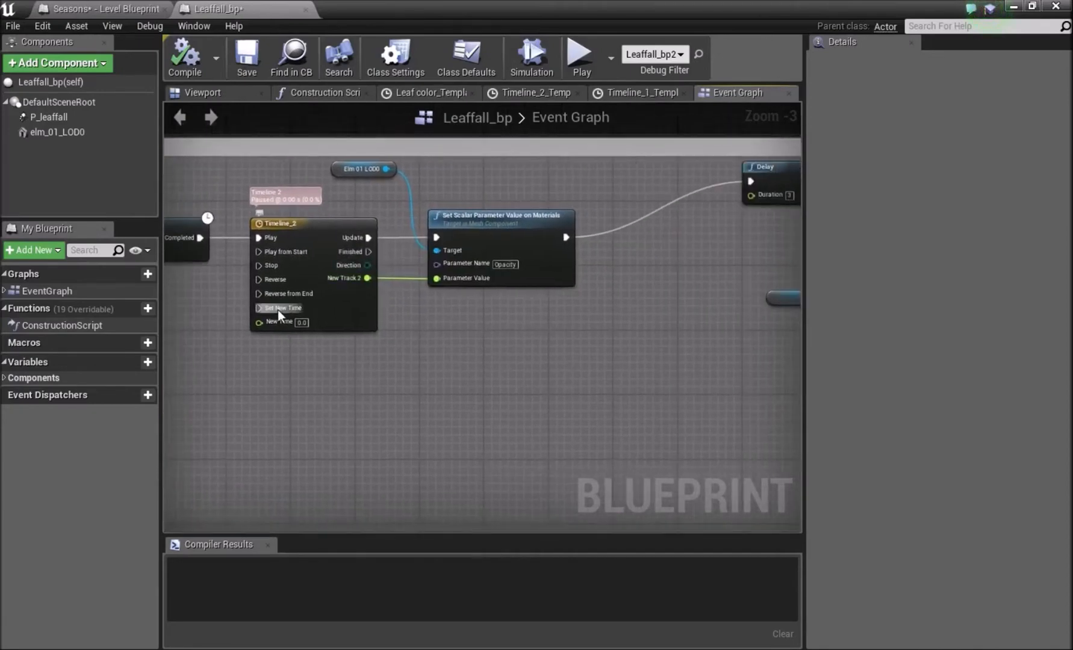
{"action": "mouse_move", "coordinate": [534, 244]}
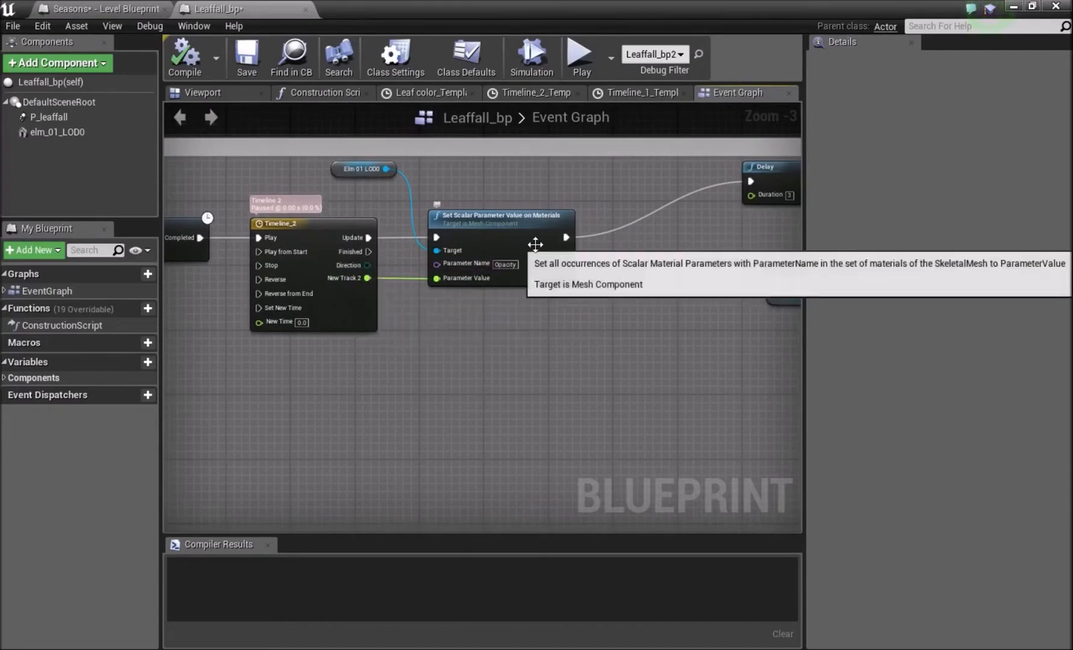
{"action": "mouse_move", "coordinate": [579, 262]}
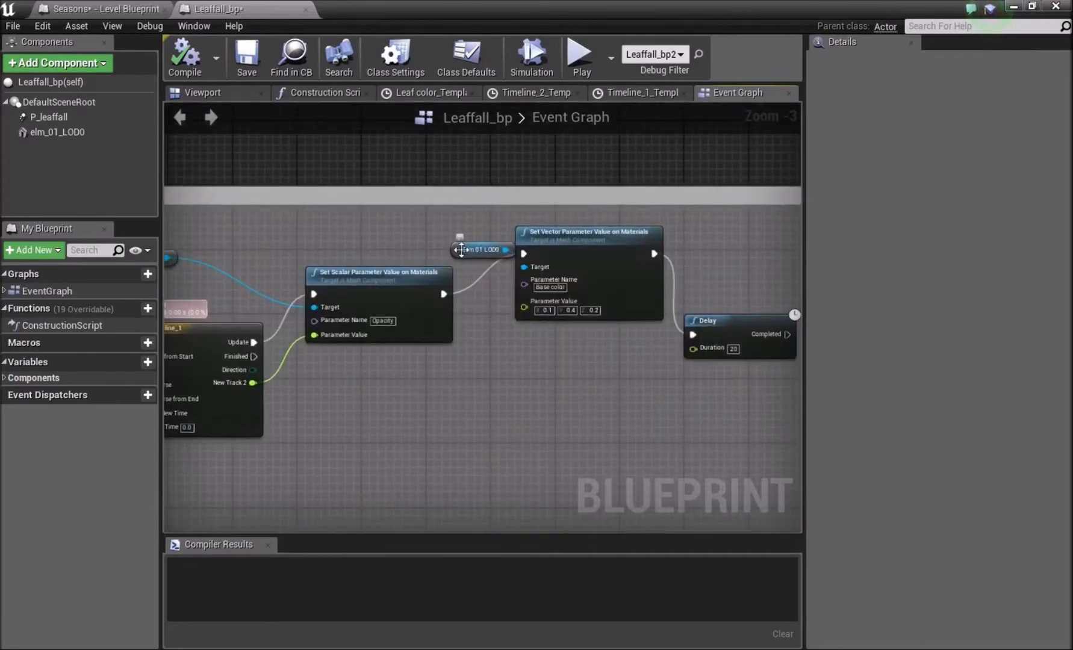
{"action": "left_click", "coordinate": [98, 9]}
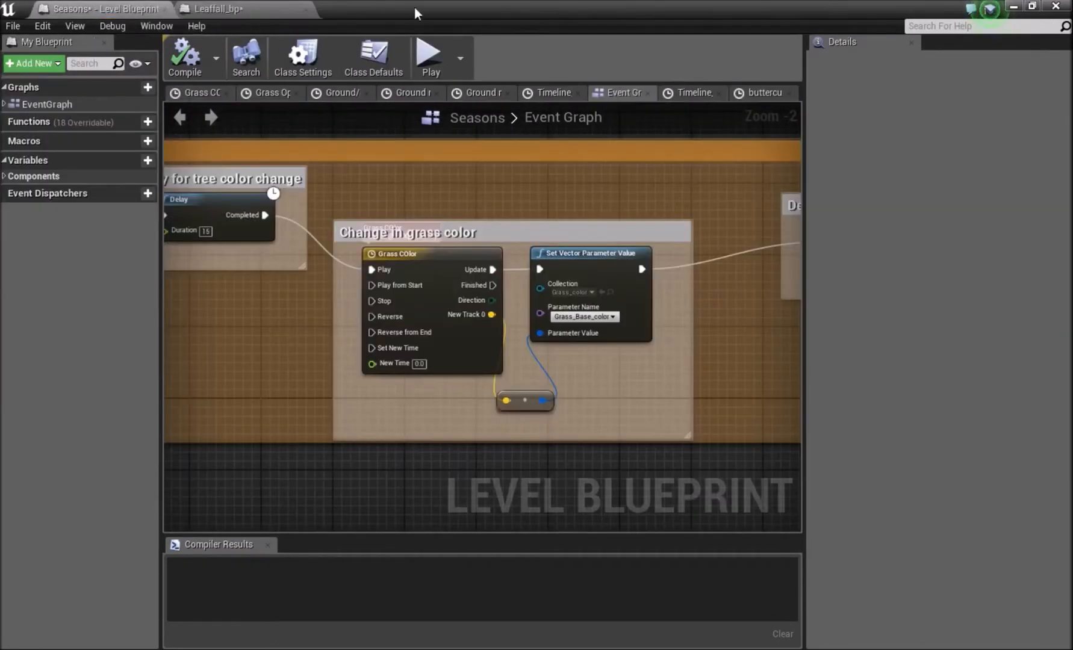
{"action": "scroll", "scroll_direction": "down", "scroll_amount": 3}
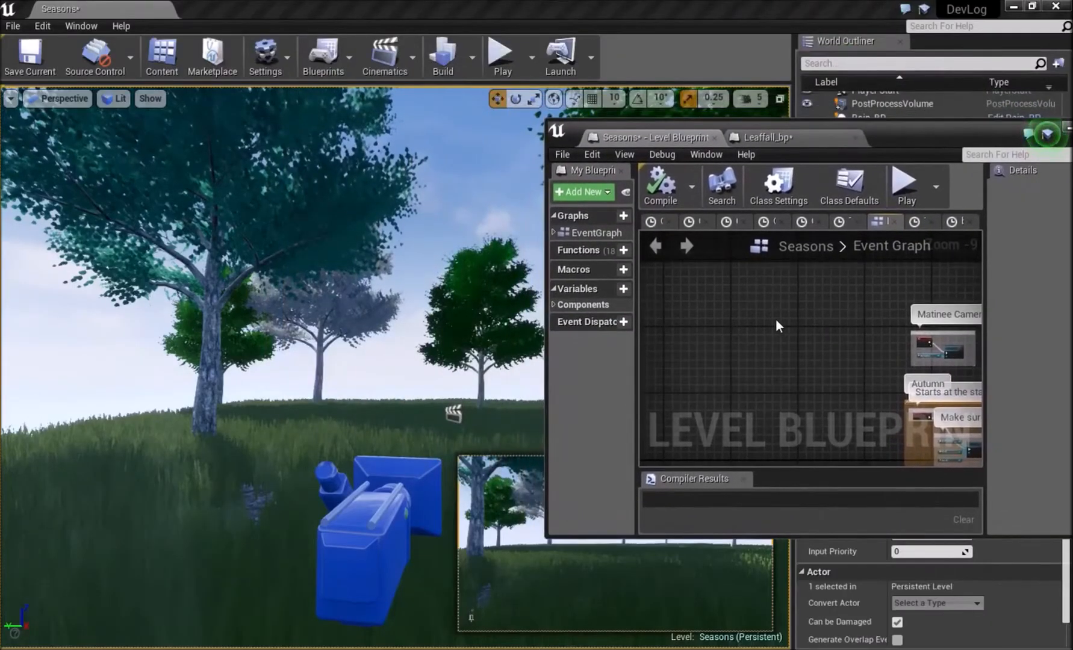
Play the Seasons level in the viewport and release mouse control to watch the seasons run
{"action": "left_click", "coordinate": [502, 57]}
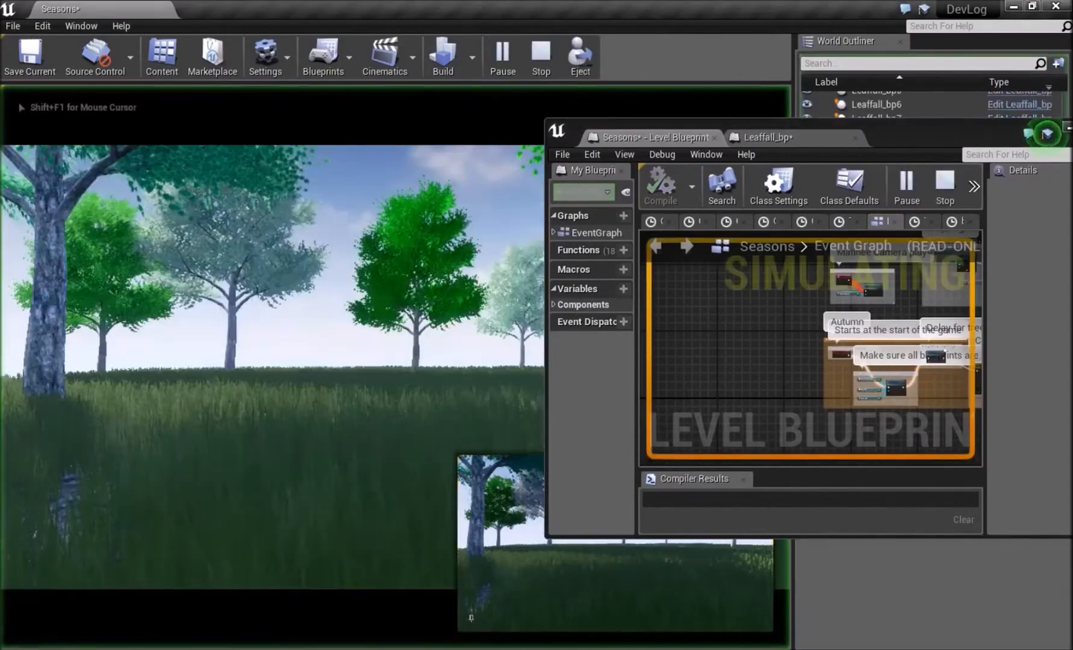
{"action": "key", "text": "alt+tab"}
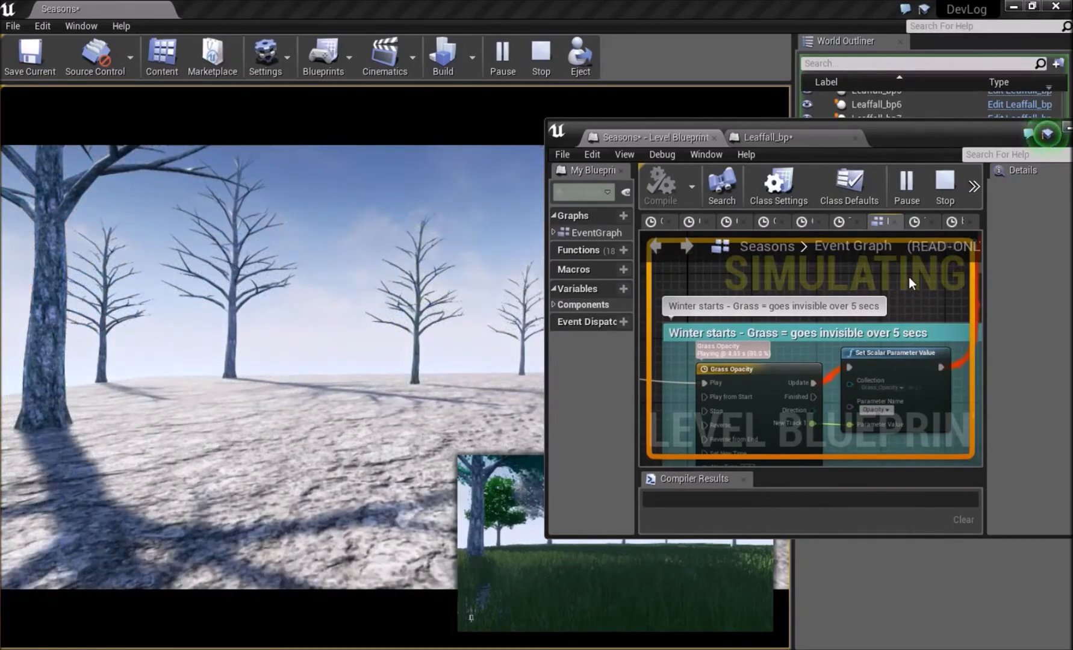
Move the Level Blueprint window aside while the Snowfall section executes
{"action": "left_click", "coordinate": [904, 184]}
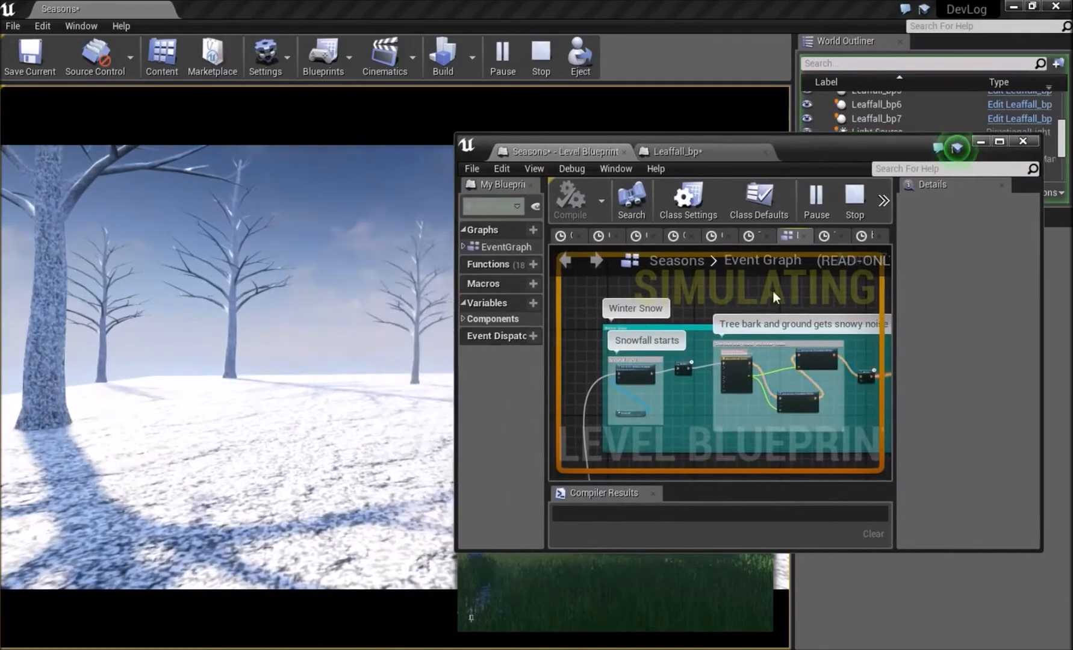
{"action": "left_click", "coordinate": [1022, 142]}
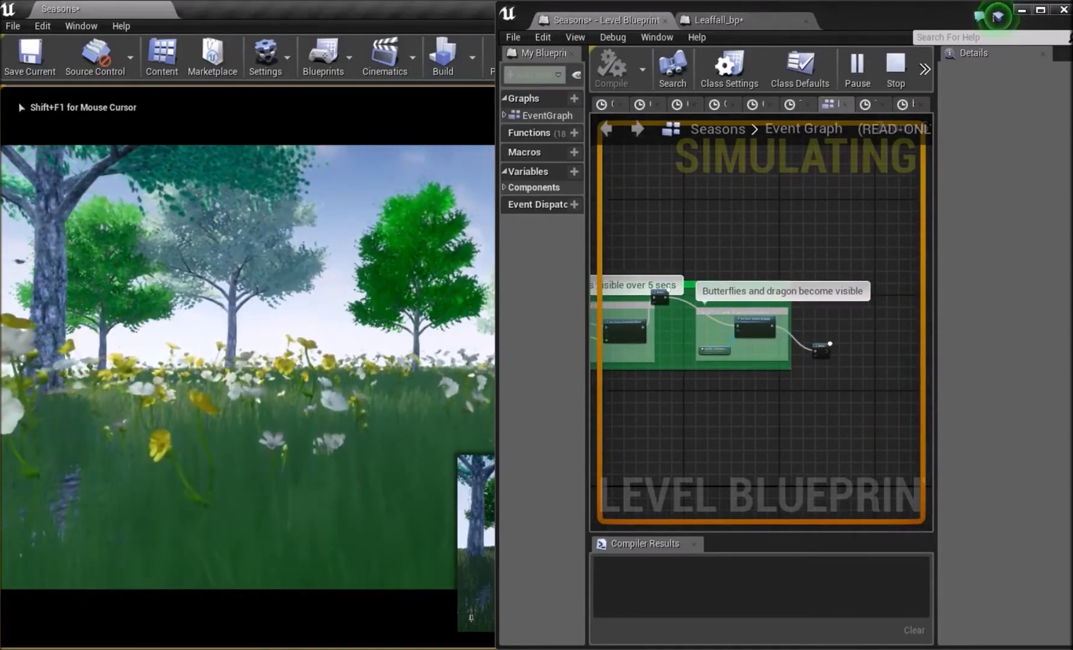
Stop the simulation and open the Grass_color material parameter collection
{"action": "left_click", "coordinate": [893, 69]}
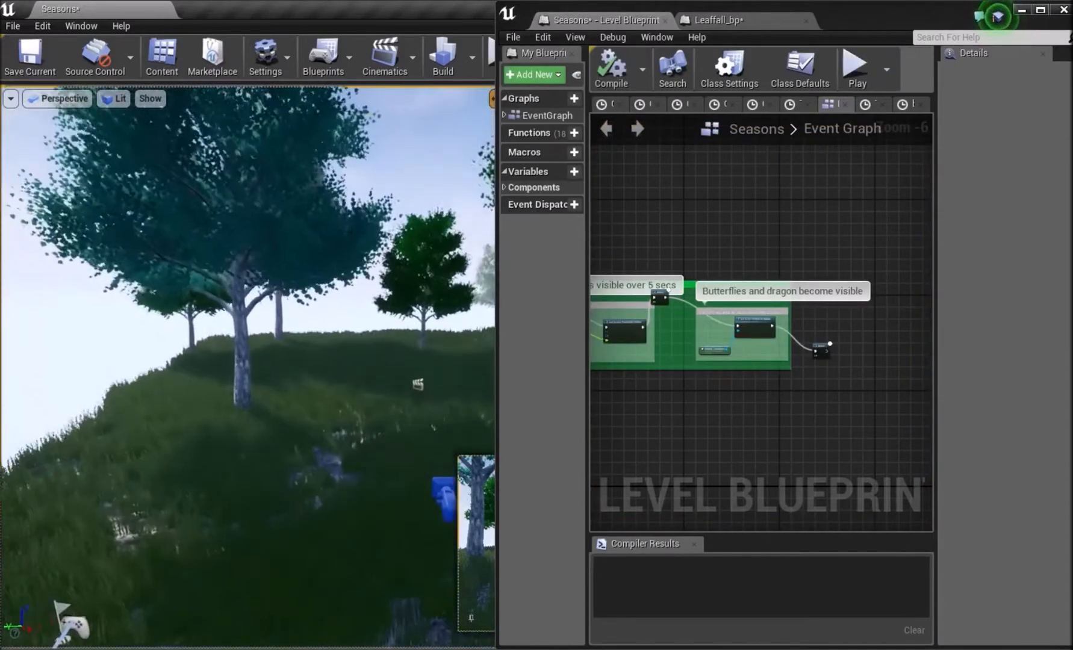
{"action": "left_click", "coordinate": [1038, 19]}
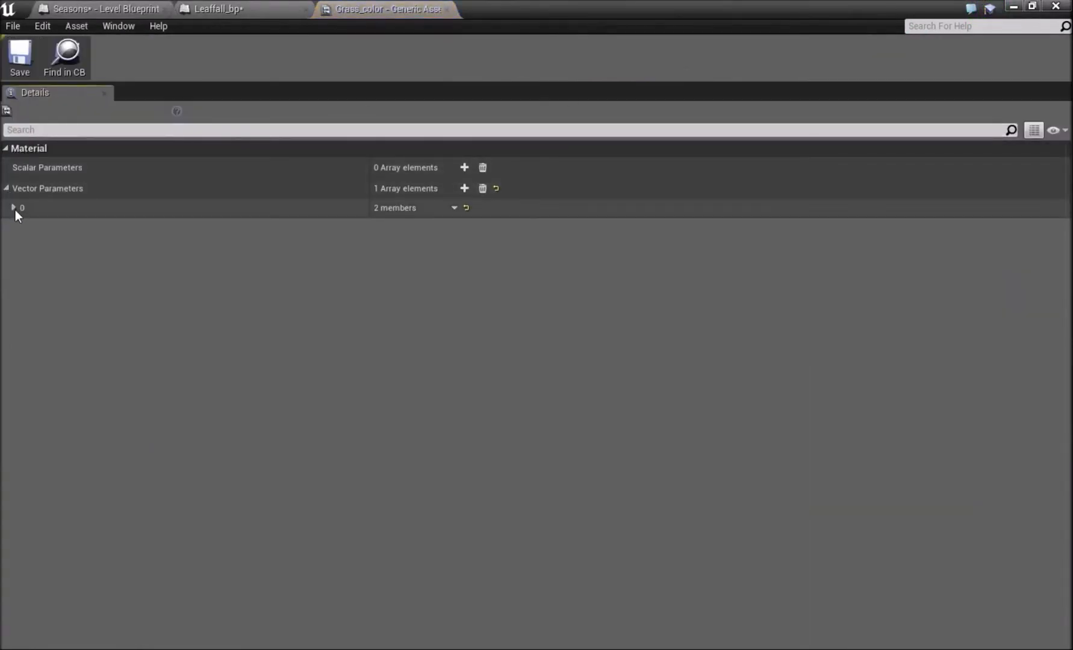
Expand vector parameter 0 to show Grass_Base_color and move the collection editor aside
{"action": "left_click", "coordinate": [12, 207]}
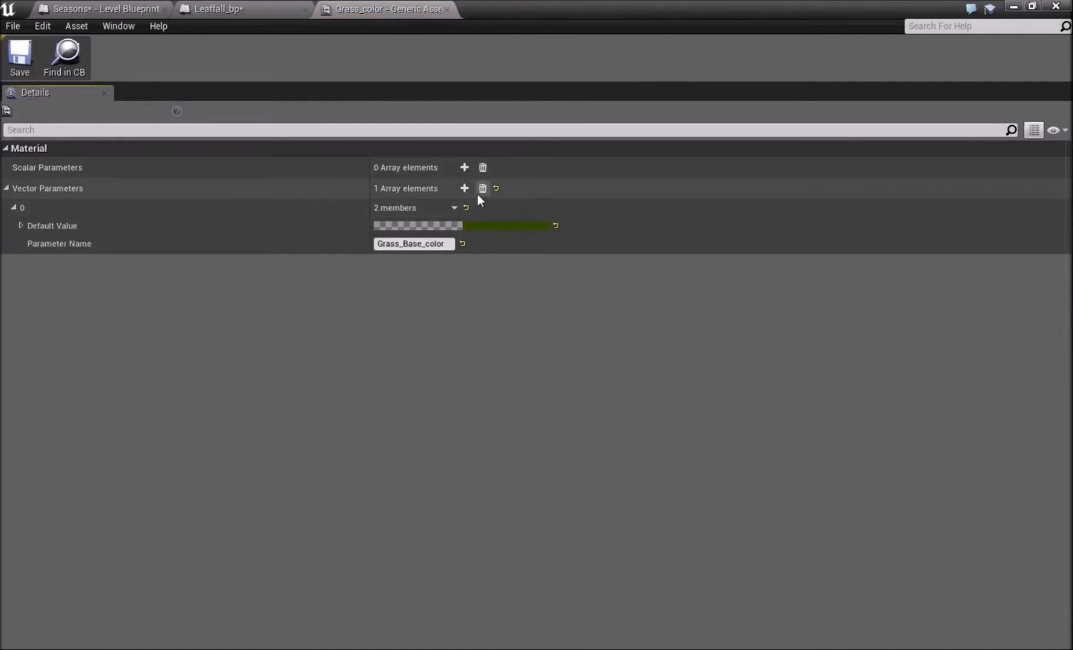
{"action": "mouse_move", "coordinate": [464, 188]}
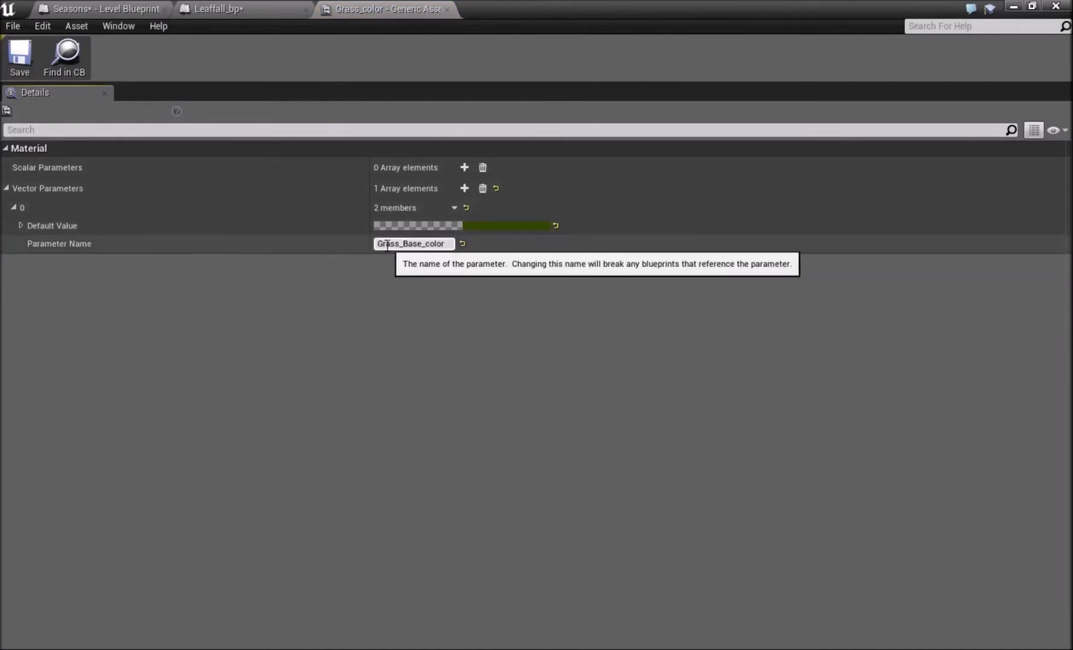
{"action": "mouse_move", "coordinate": [517, 122]}
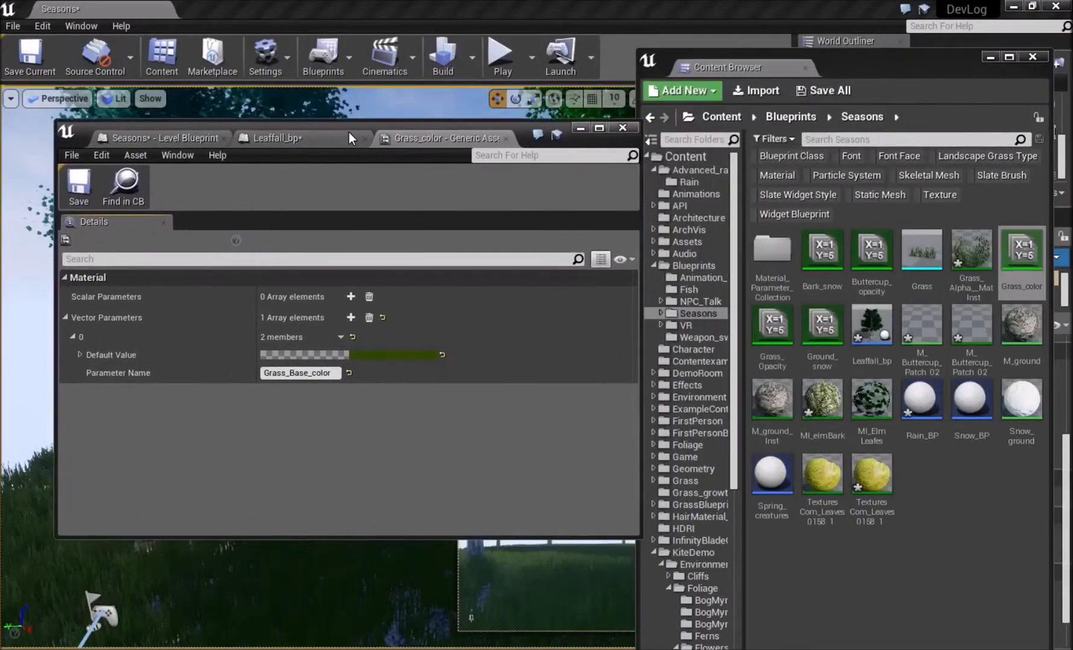
{"action": "left_click_drag", "start_coordinate": [349, 139], "coordinate": [400, 163]}
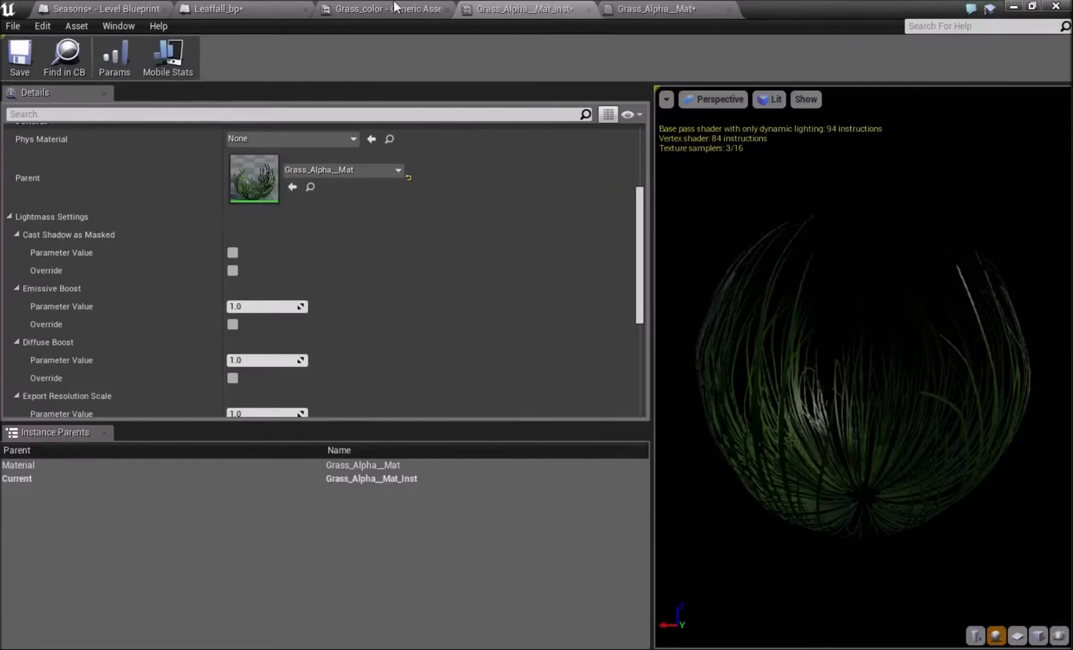
Browse back through the Seasons blueprints folder and reopen the Level Blueprint's Grass Color section
{"action": "left_click", "coordinate": [384, 9]}
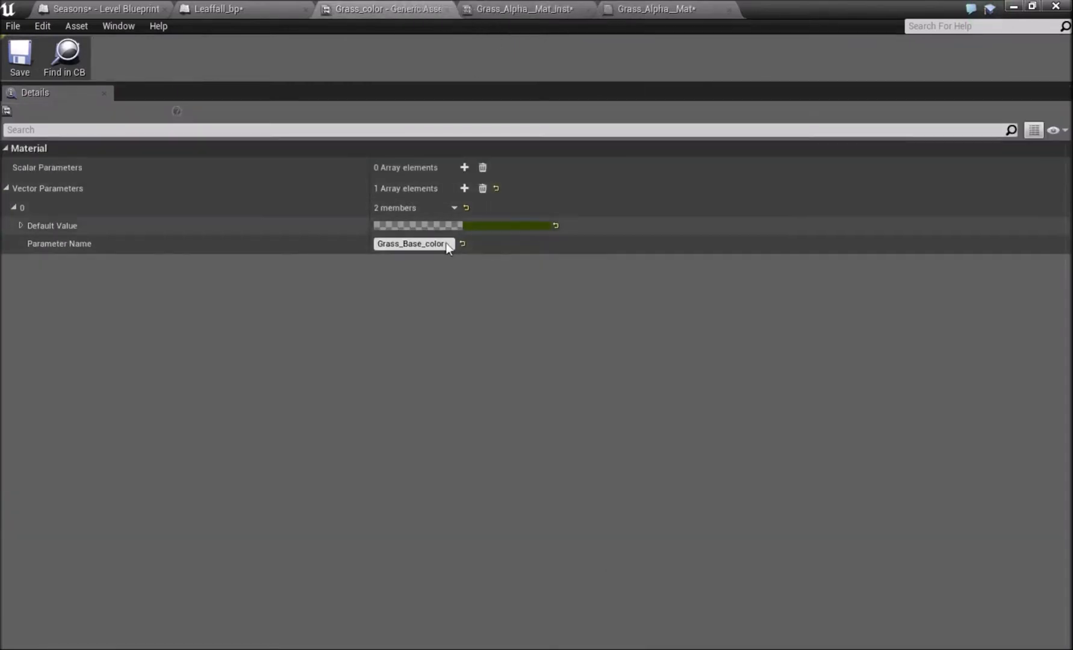
{"action": "left_click", "coordinate": [655, 9]}
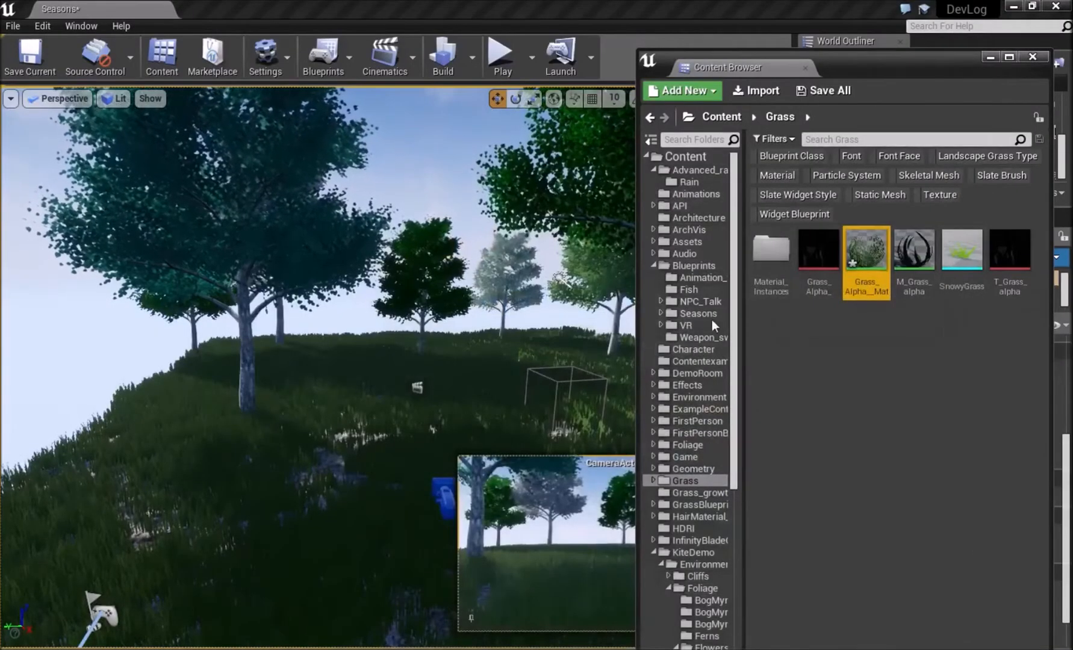
{"action": "left_click", "coordinate": [698, 313]}
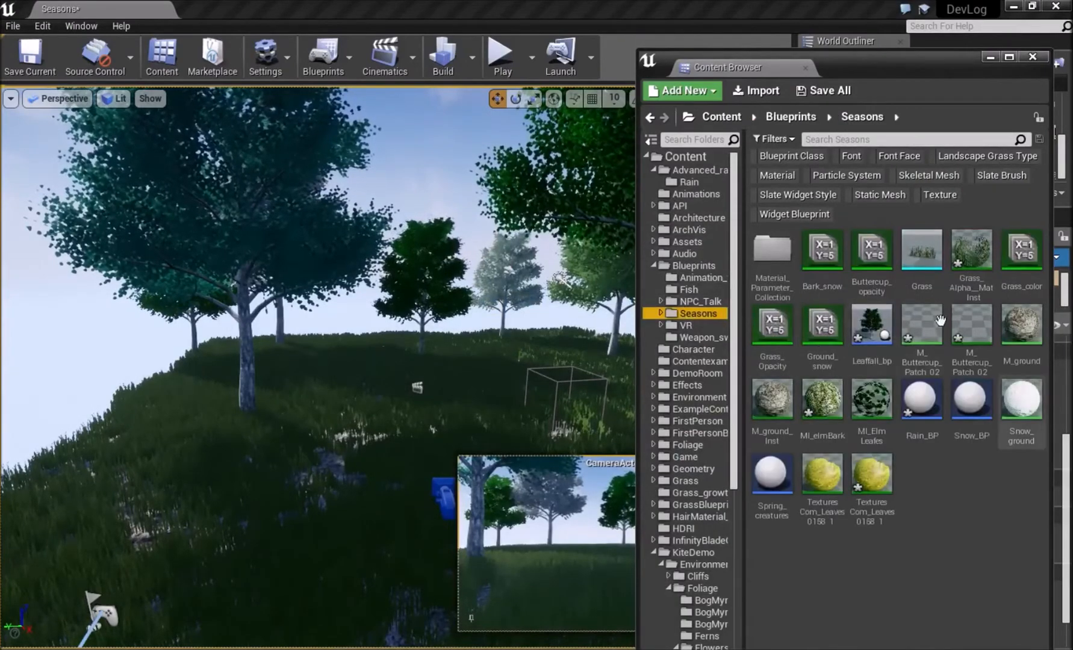
{"action": "double_click", "coordinate": [772, 324]}
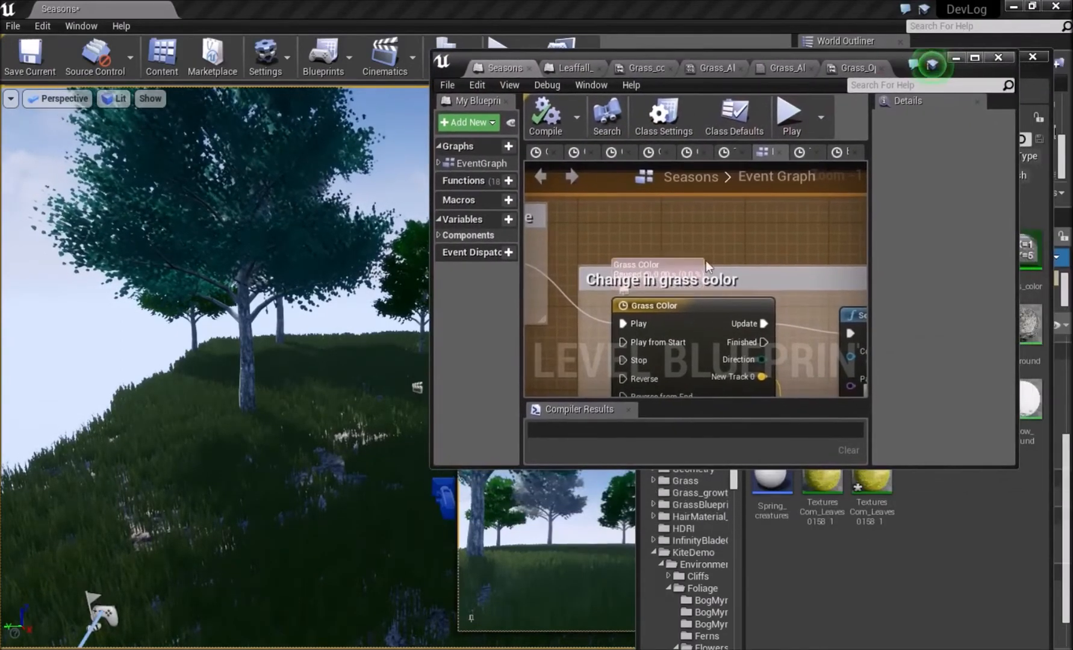
Inspect the Grass COlor timeline's curves and the 25-second Delay node before the leaffall
{"action": "double_click", "coordinate": [653, 305]}
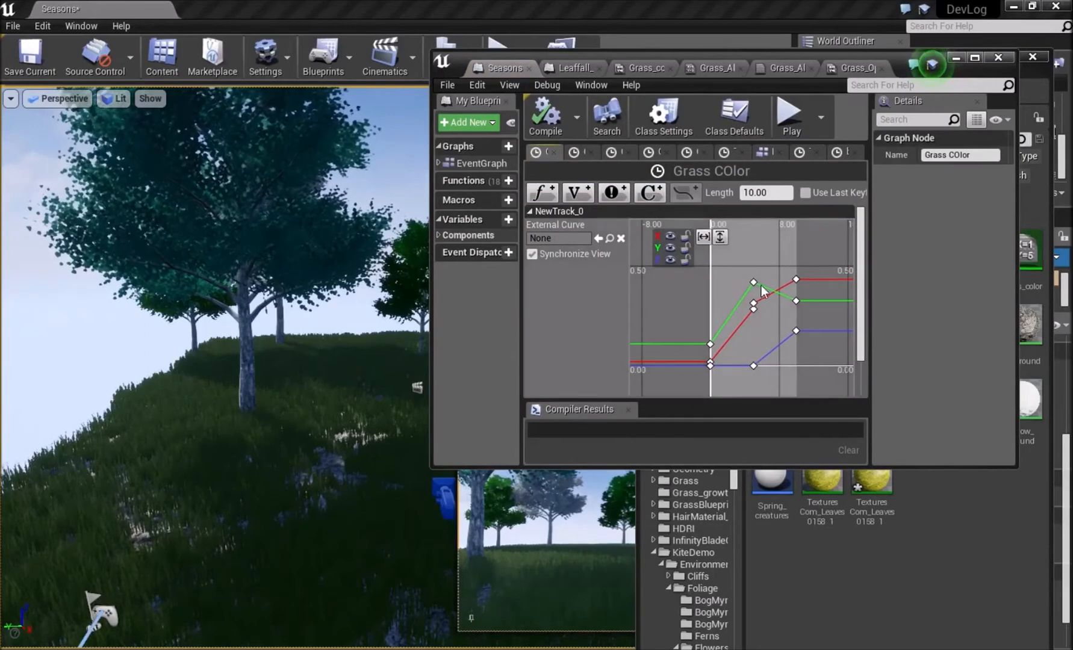
{"action": "mouse_move", "coordinate": [795, 279]}
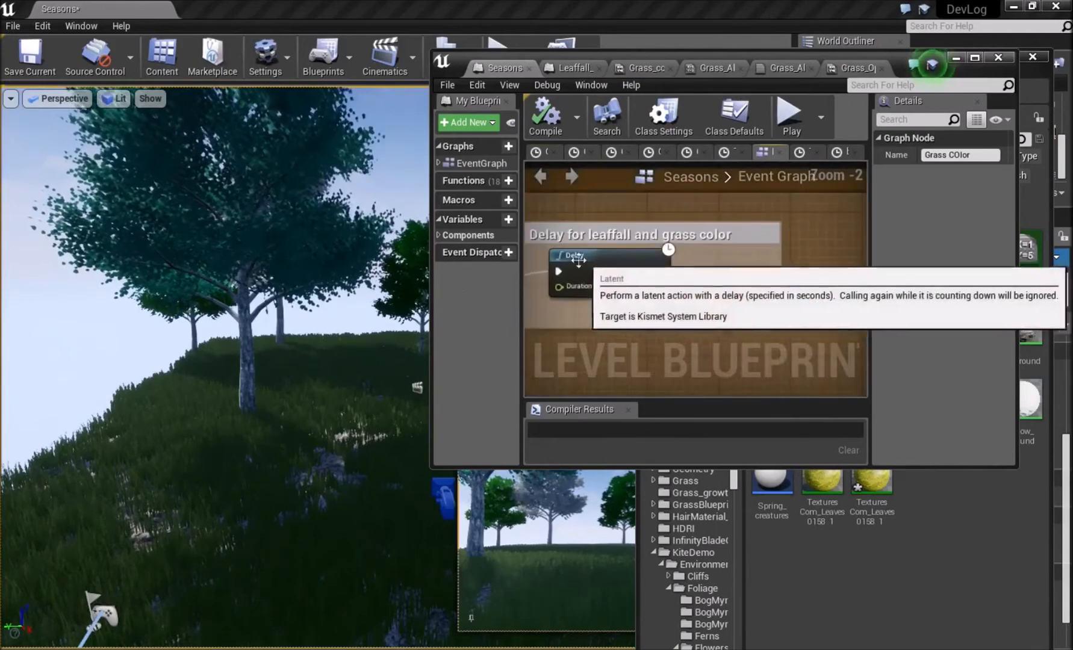
{"action": "mouse_move", "coordinate": [217, 424]}
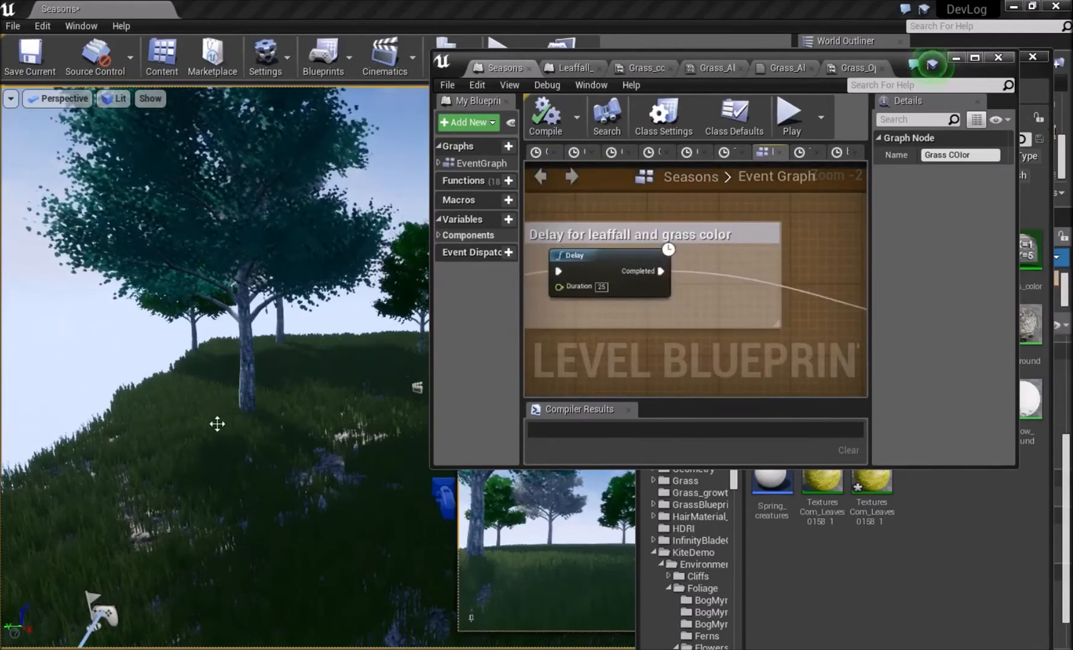
{"action": "scroll", "scroll_direction": "down", "scroll_amount": 3}
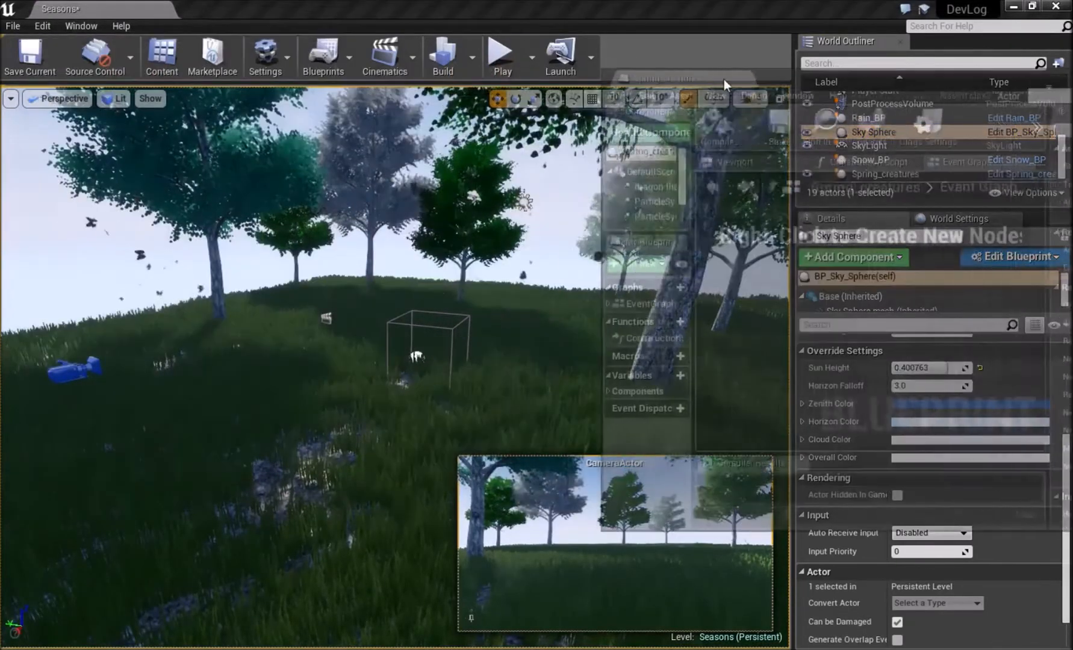
Review Spring_creatures' dragon flies particle component and its creatures in the blueprint viewport
{"action": "left_click", "coordinate": [881, 173]}
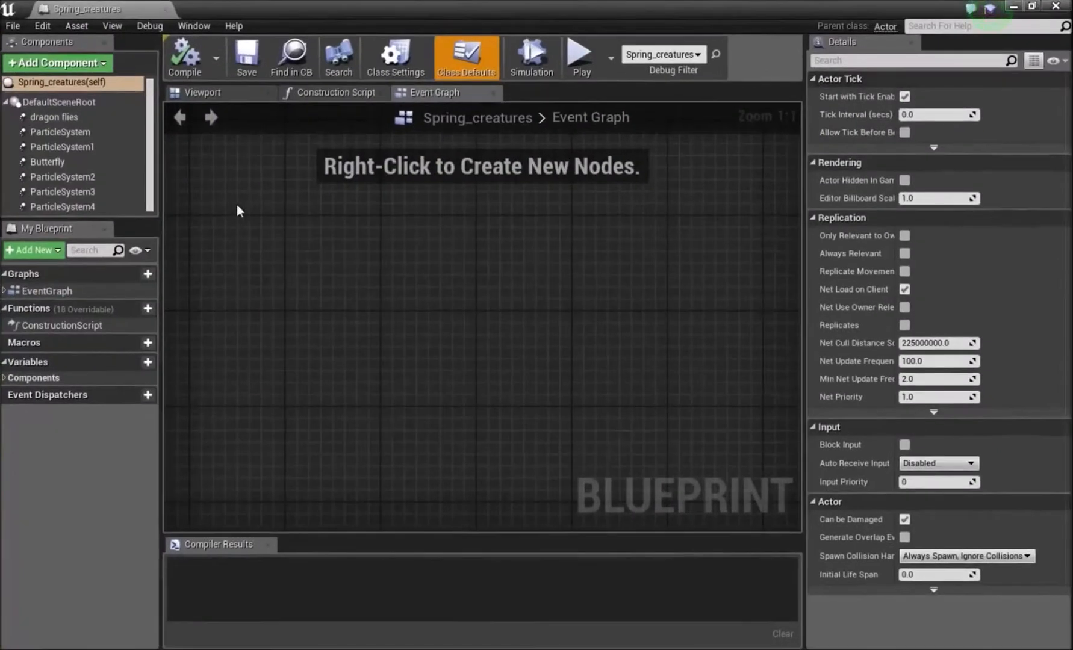
{"action": "left_click", "coordinate": [53, 117]}
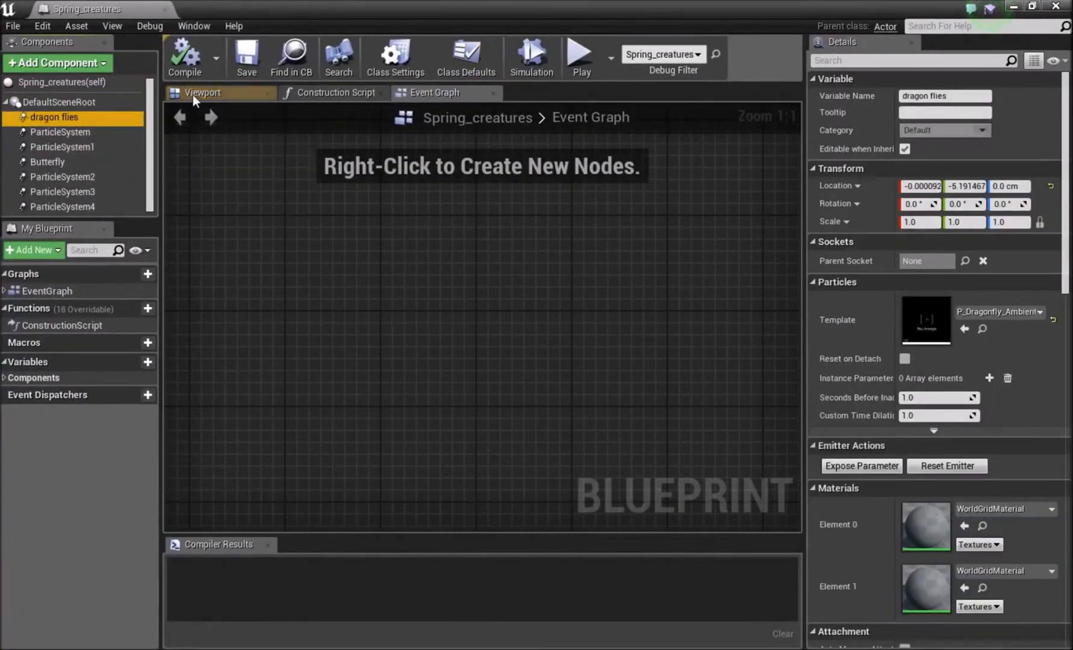
{"action": "left_click", "coordinate": [202, 93]}
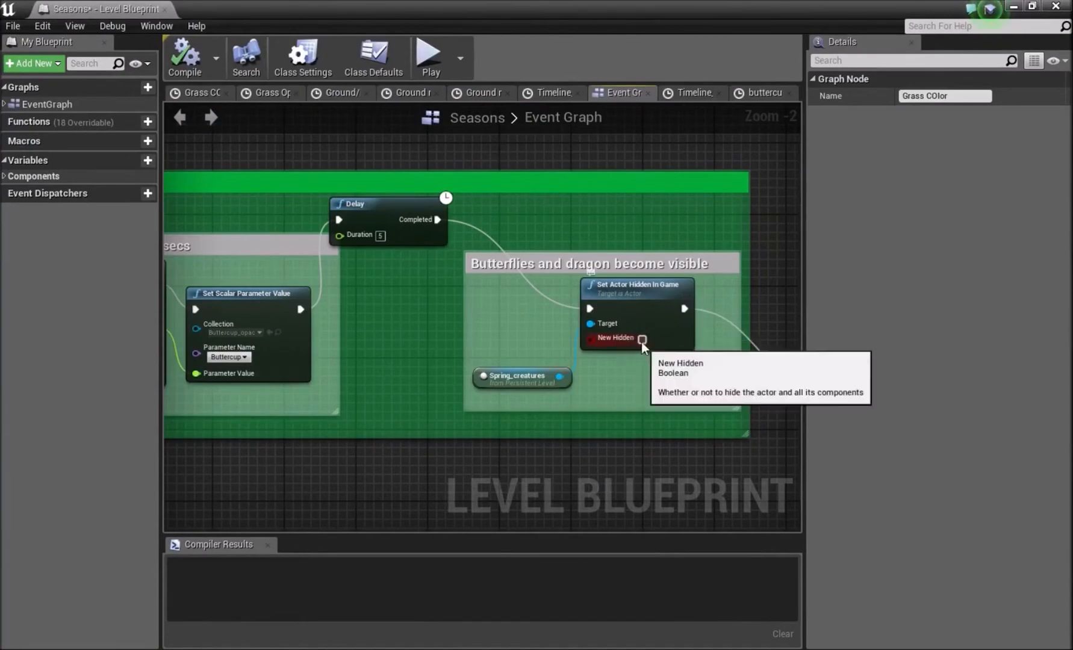
{"action": "mouse_move", "coordinate": [671, 383]}
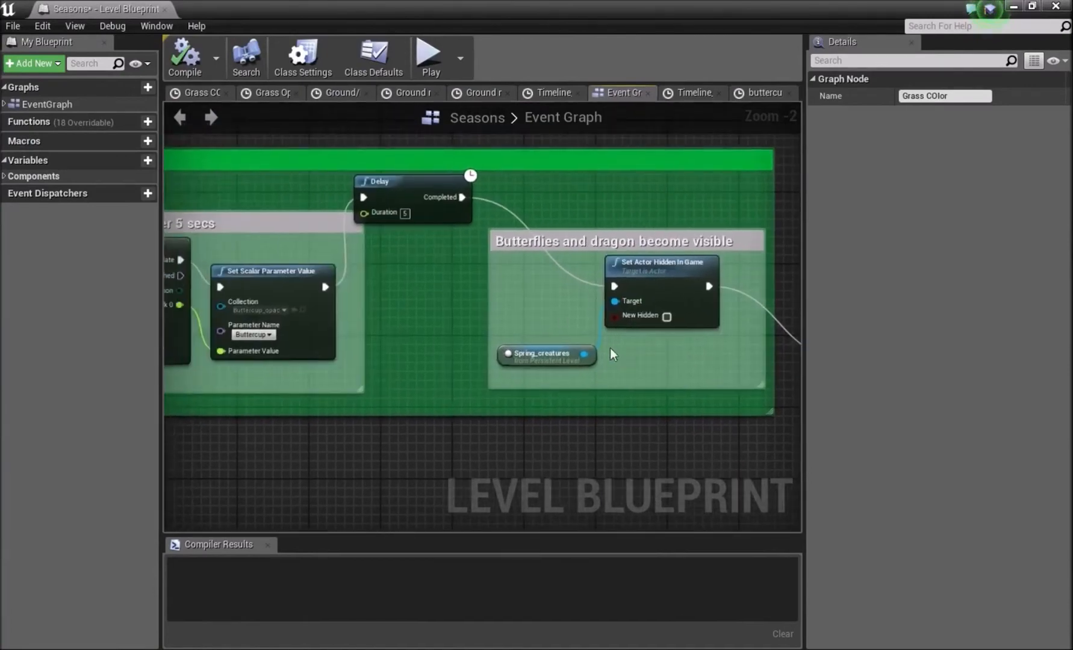
Scroll through the Level Blueprint's grass and buttercup visibility timeline sections
{"action": "scroll", "scroll_direction": "down", "scroll_amount": 3}
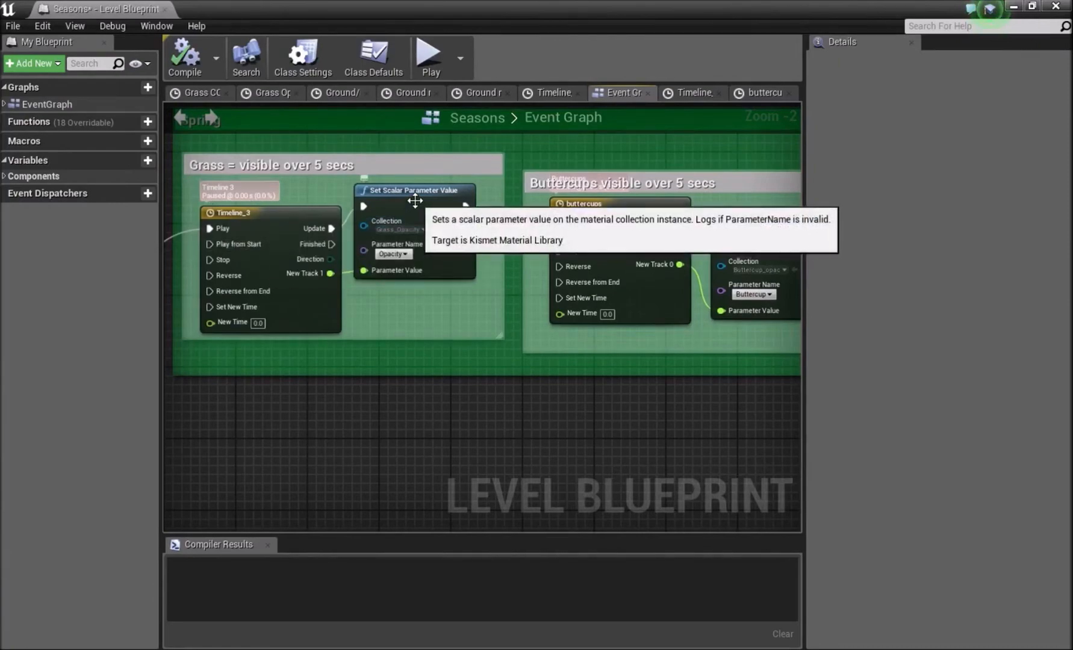
{"action": "mouse_move", "coordinate": [582, 13]}
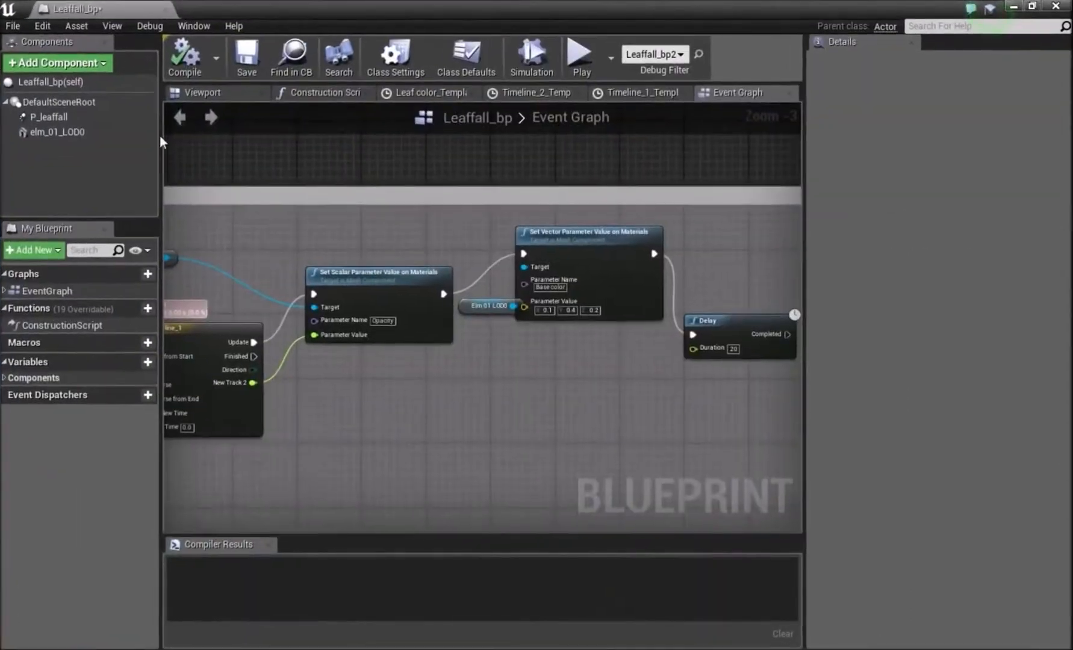
Review the Leaffall_bp tree and its P_leaffall emitter, then return to the Seasons level viewport
{"action": "left_click", "coordinate": [201, 93]}
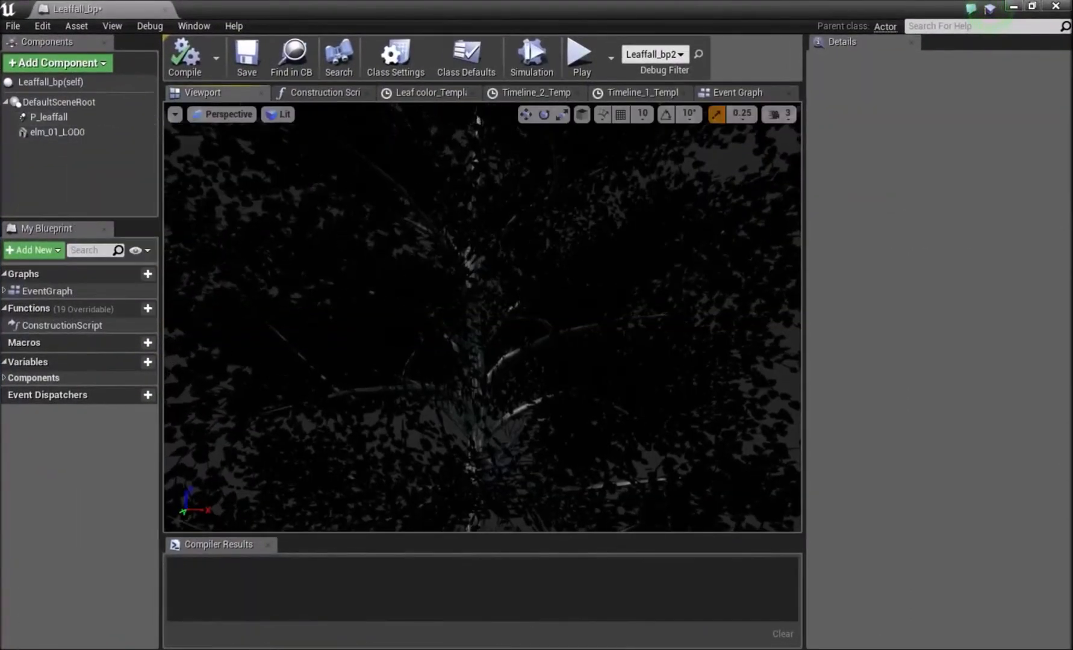
{"action": "left_click", "coordinate": [49, 117]}
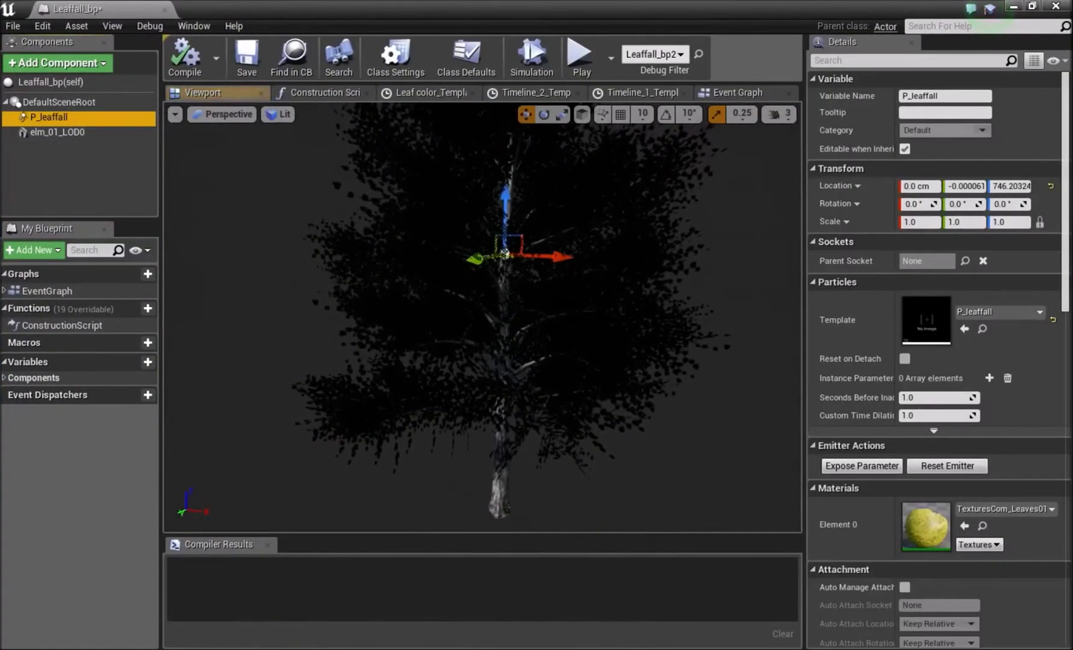
{"action": "left_click", "coordinate": [737, 93]}
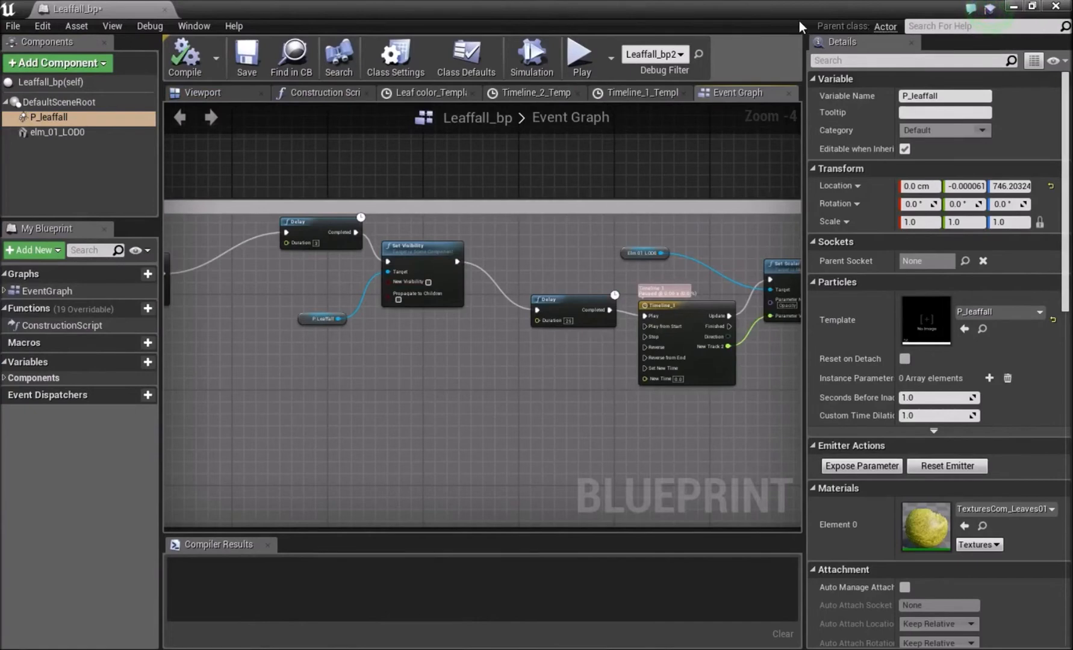
{"action": "mouse_move", "coordinate": [479, 281]}
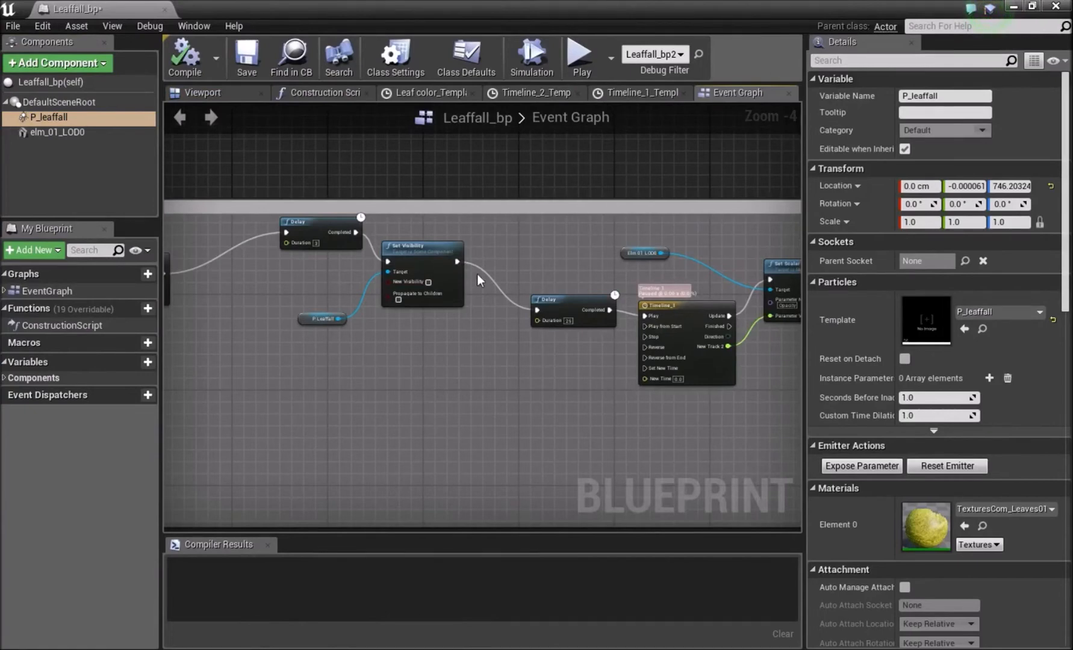
{"action": "mouse_move", "coordinate": [517, 152]}
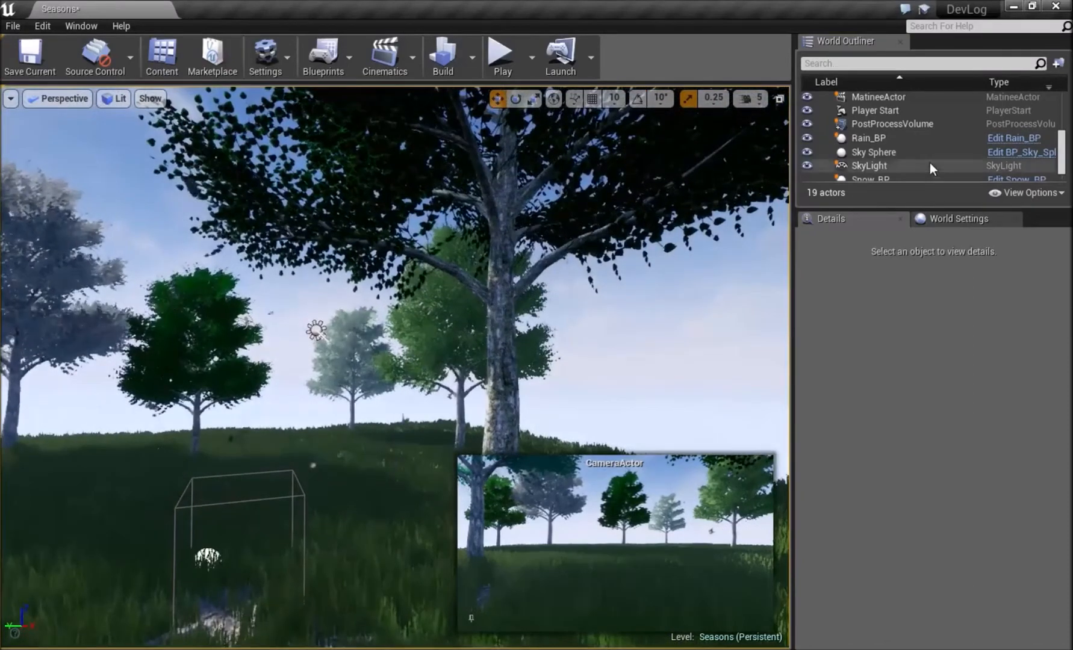
{"action": "scroll", "scroll_direction": "down", "scroll_amount": 3}
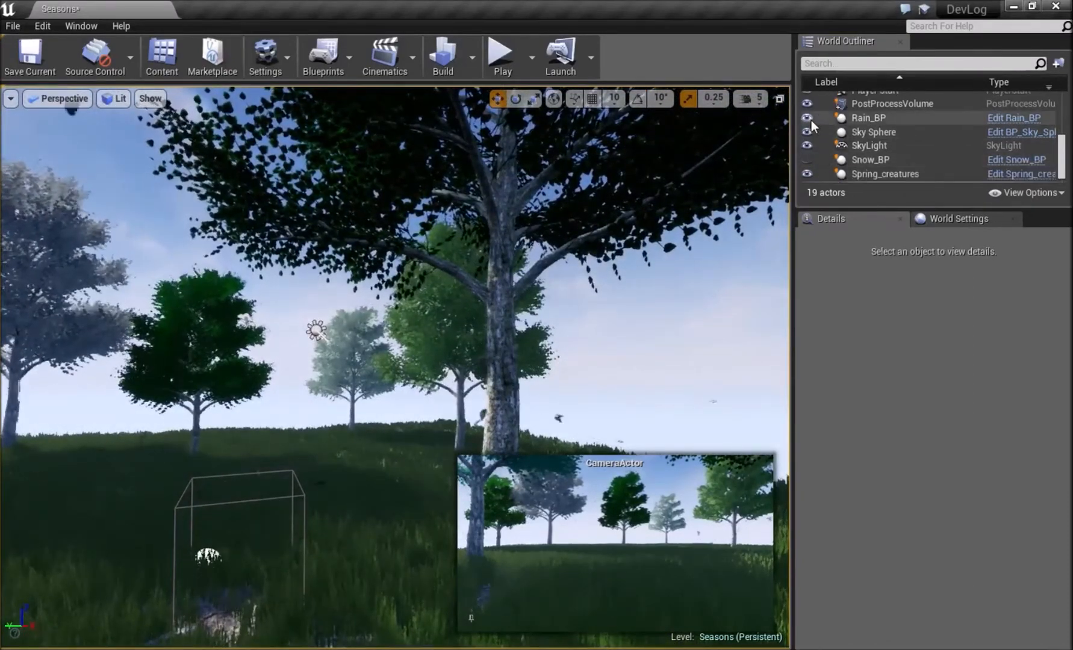